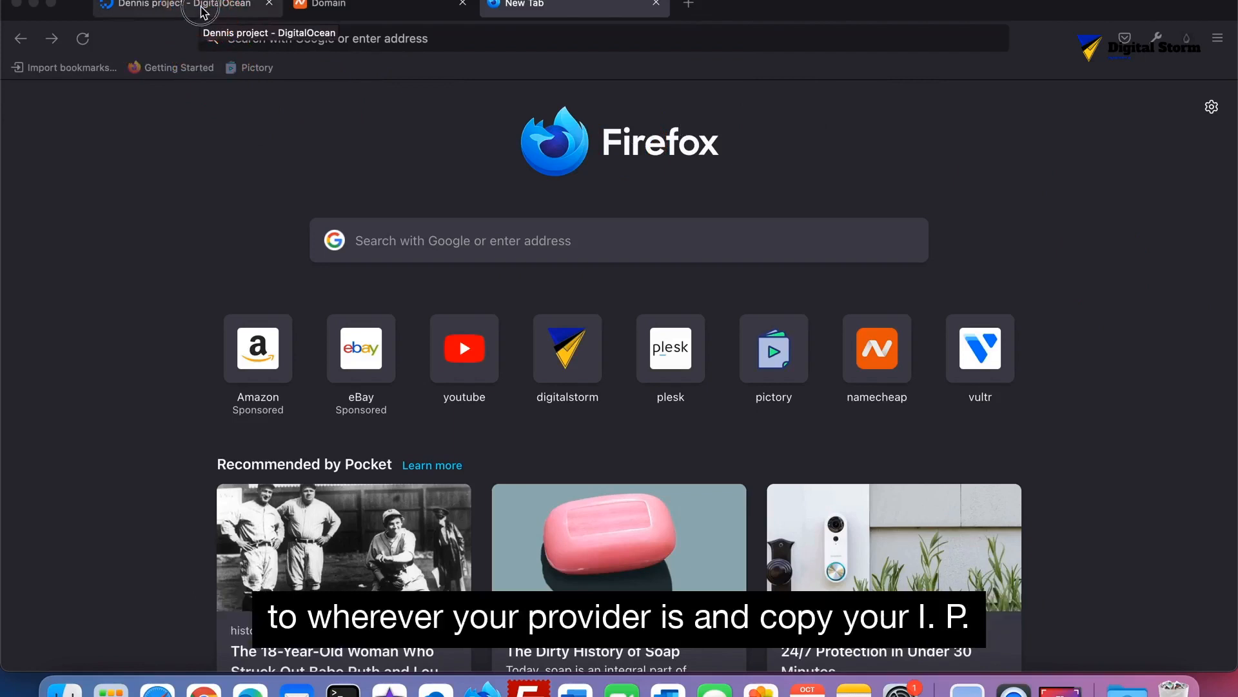
Open the Plesk panel at the server IP on port 8443 and log in
{"action": "left_click", "coordinate": [157, 5]}
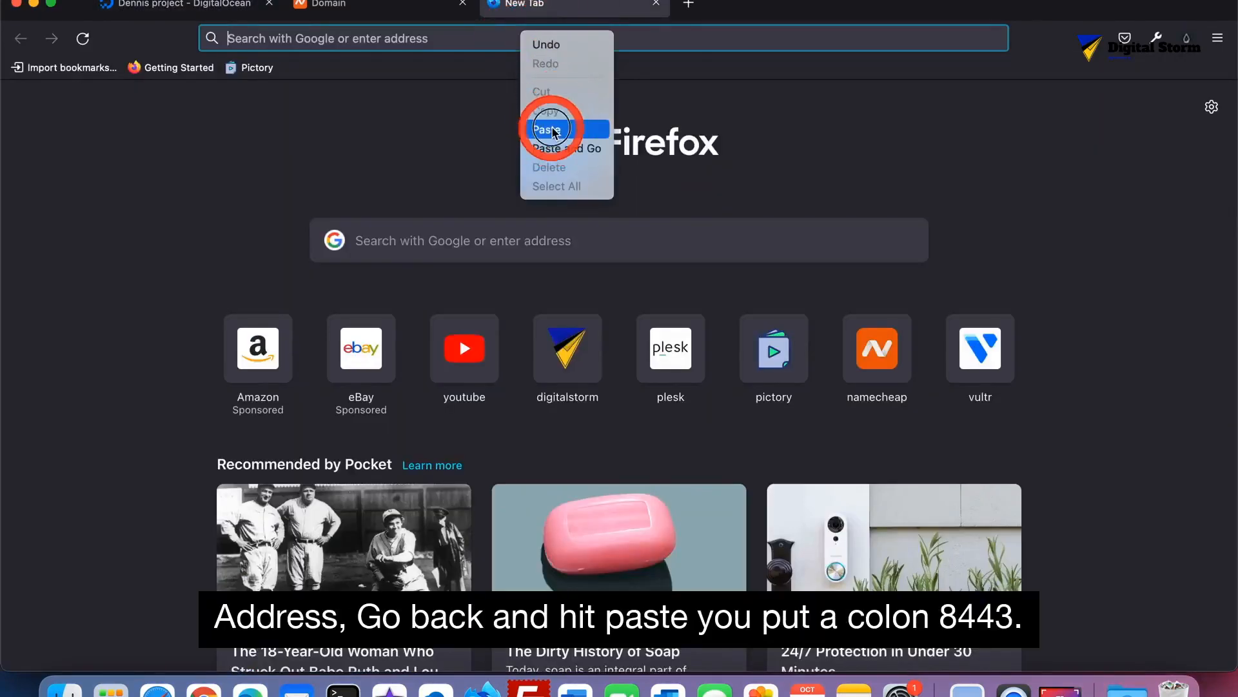
{"action": "left_click", "coordinate": [552, 129]}
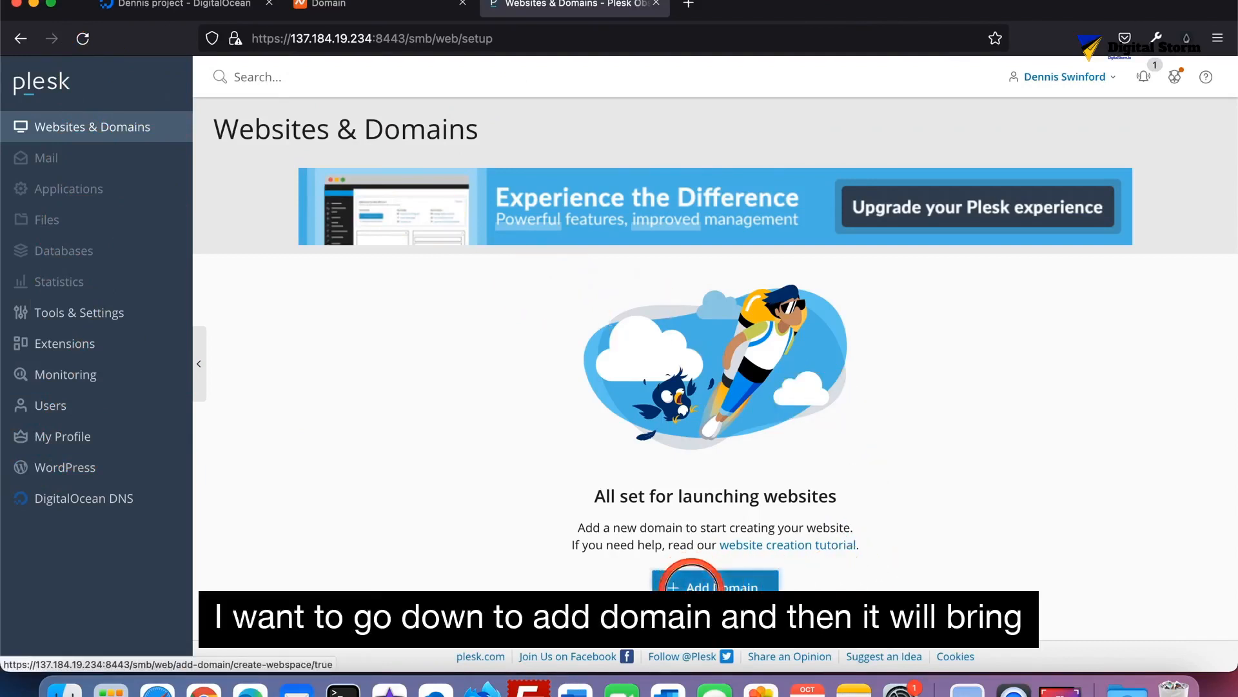
Start a new Plesk domain with kotcyn.xyz as the registered name and a strong system user password
{"action": "left_click", "coordinate": [713, 584]}
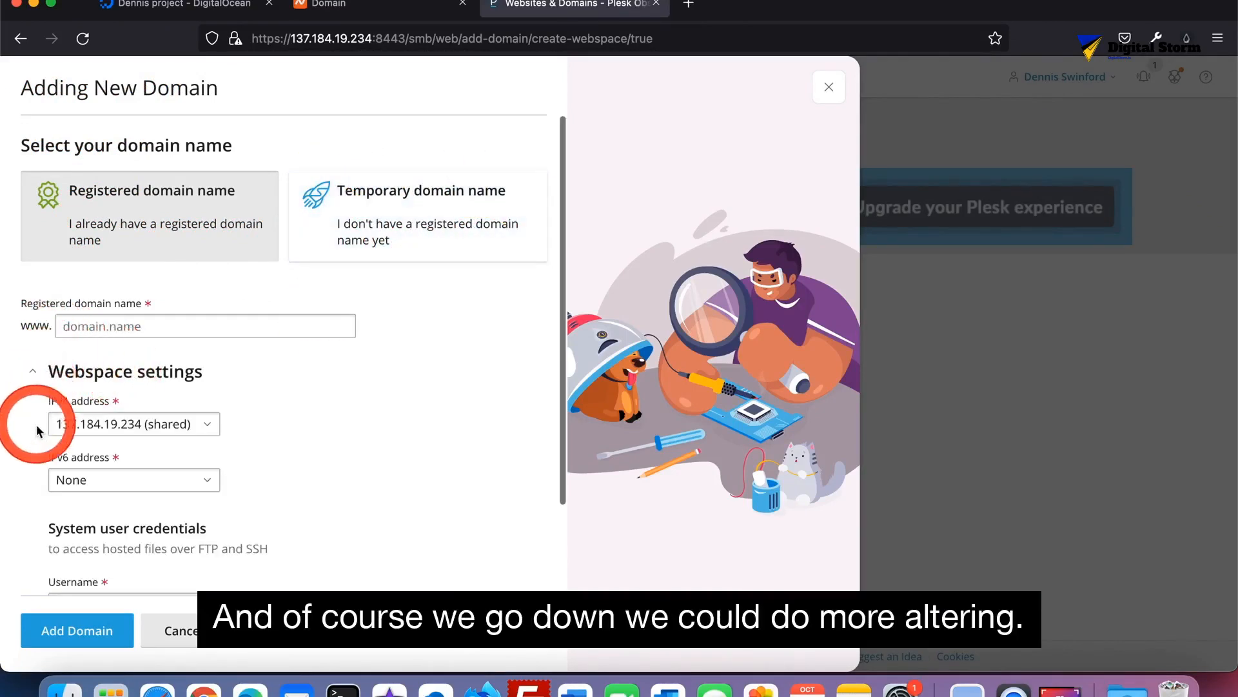
{"action": "scroll", "scroll_direction": "down", "scroll_amount": 3}
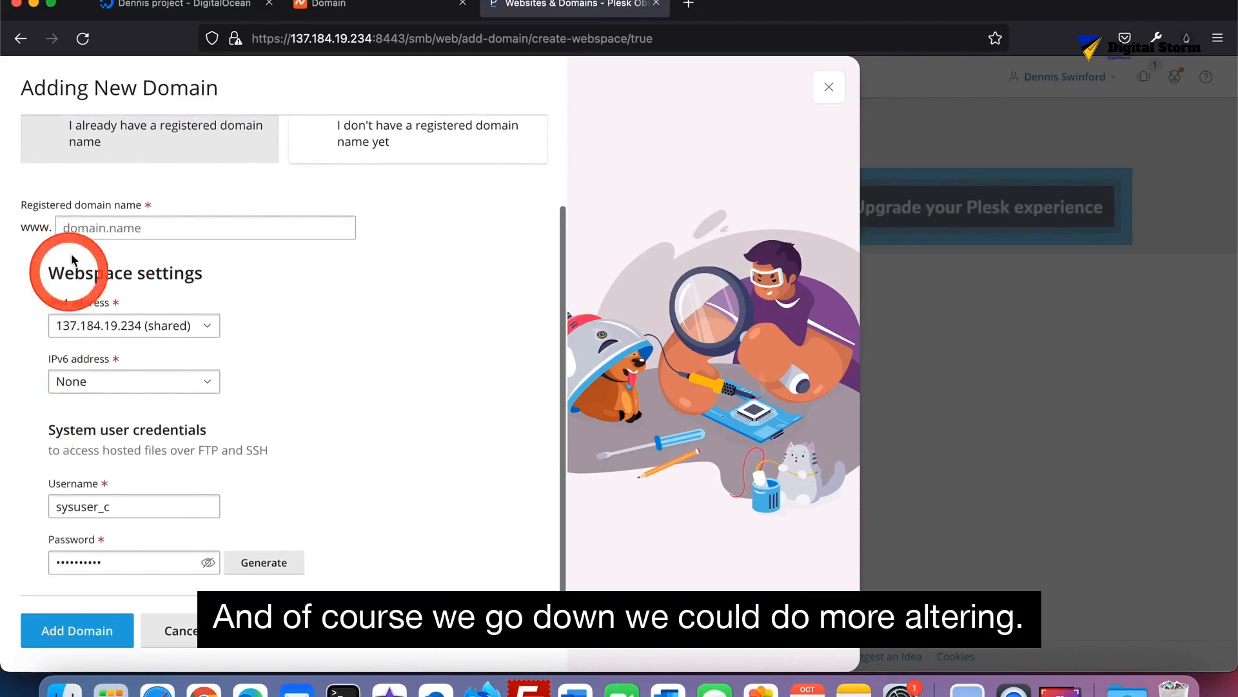
{"action": "scroll", "scroll_direction": "down", "scroll_amount": 3}
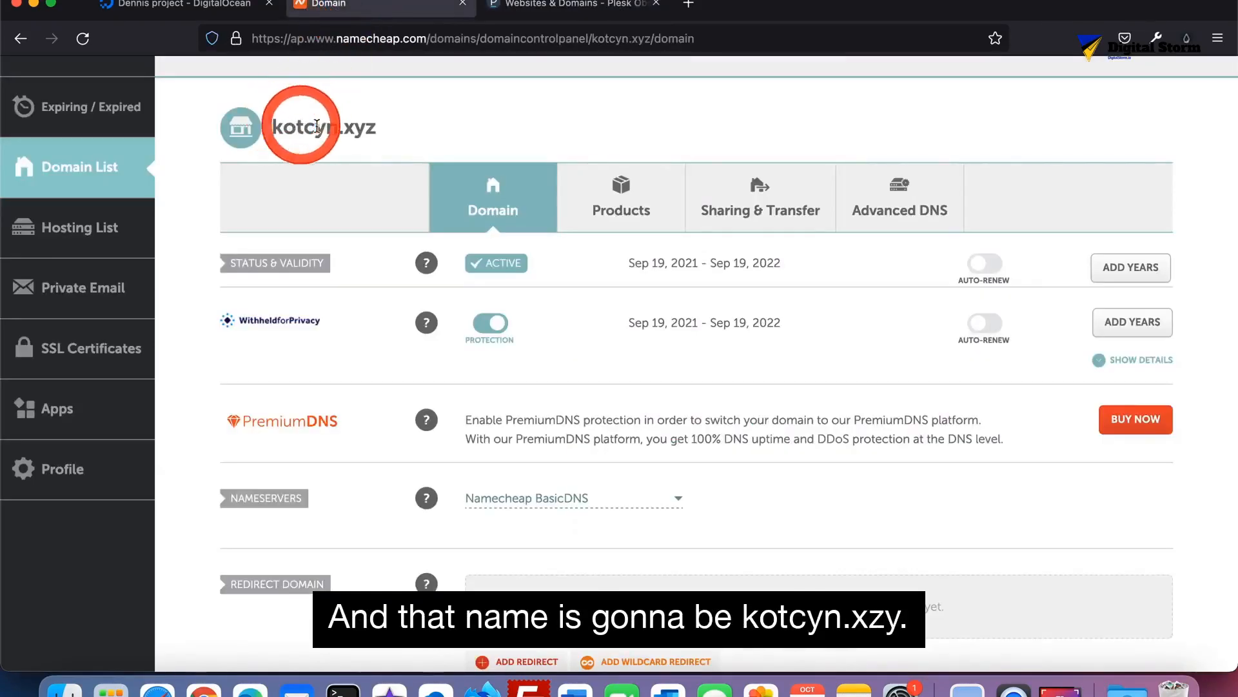
{"action": "left_click", "coordinate": [573, 3]}
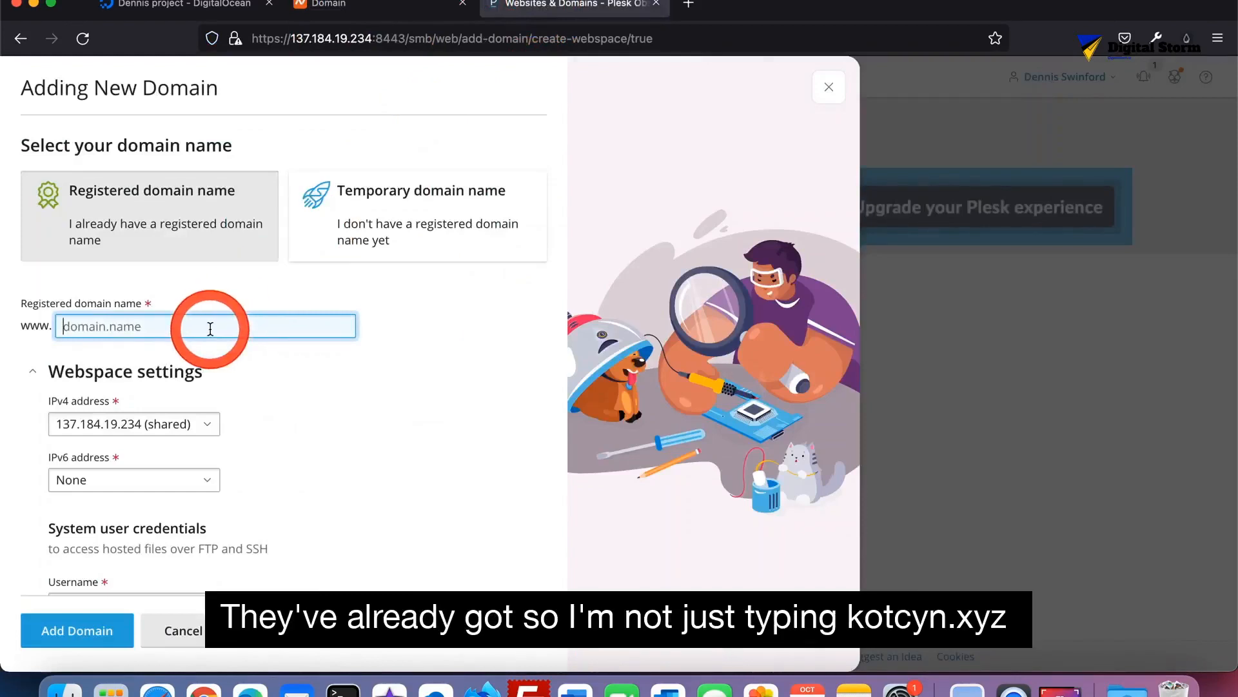
{"action": "type", "text": "kotcyn.xyz"}
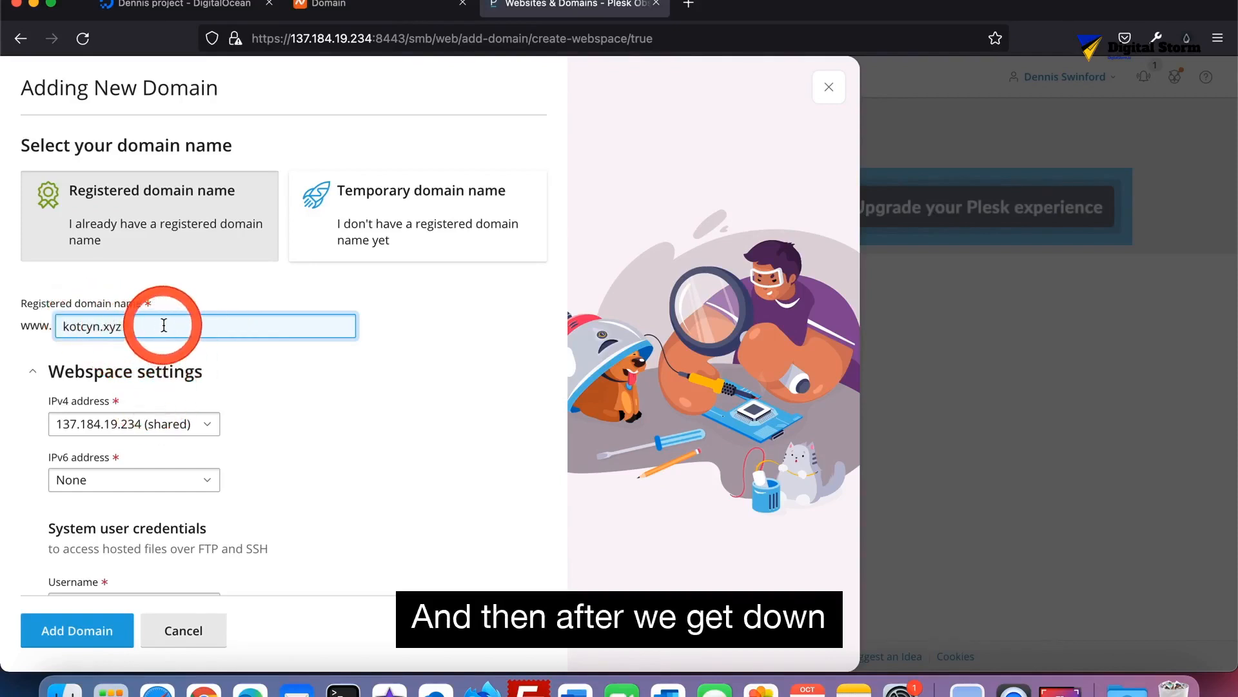
{"action": "scroll", "scroll_direction": "down", "scroll_amount": 3}
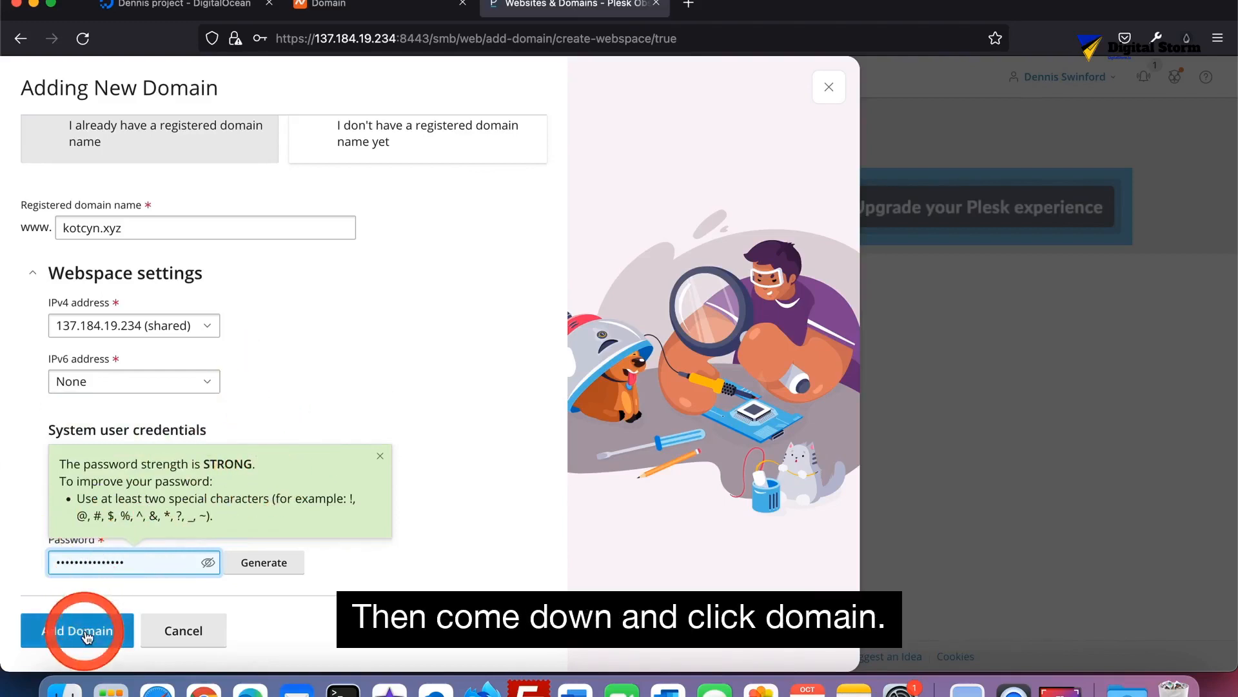
Create kotcyn.xyz, dismiss the save-login prompt and resolve-problem notice, and view its dashboard
{"action": "left_click", "coordinate": [76, 630]}
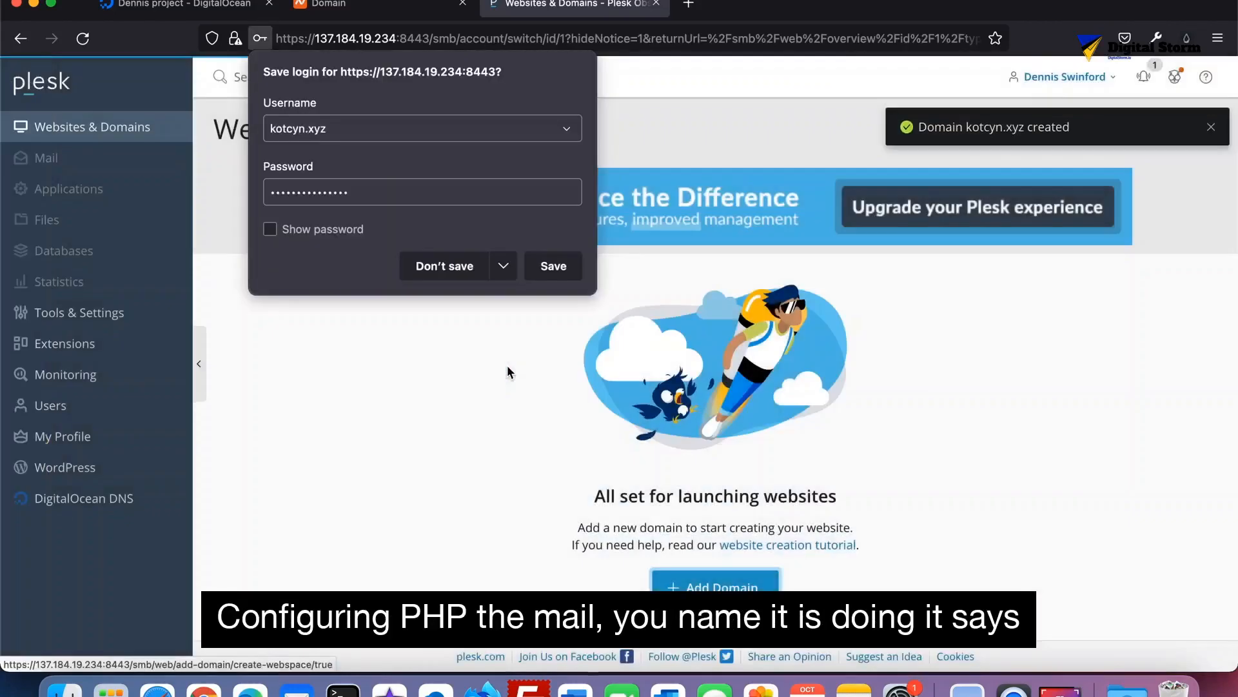
{"action": "left_click", "coordinate": [444, 265]}
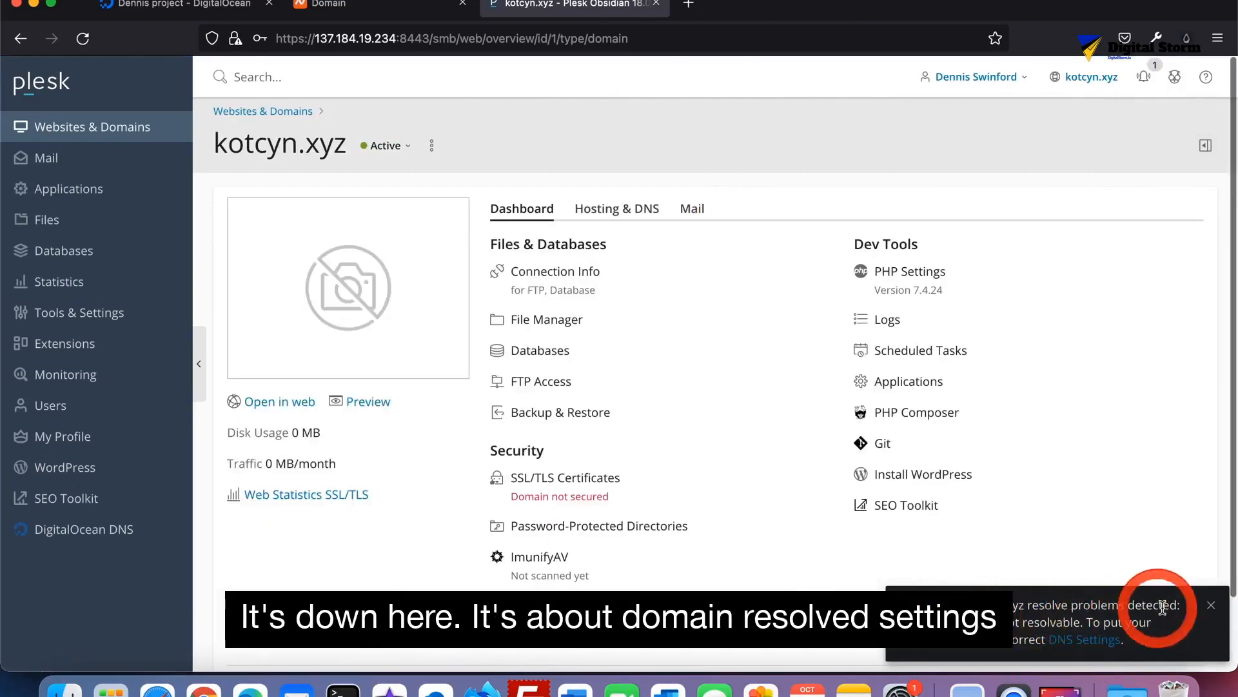
{"action": "left_click", "coordinate": [1212, 605]}
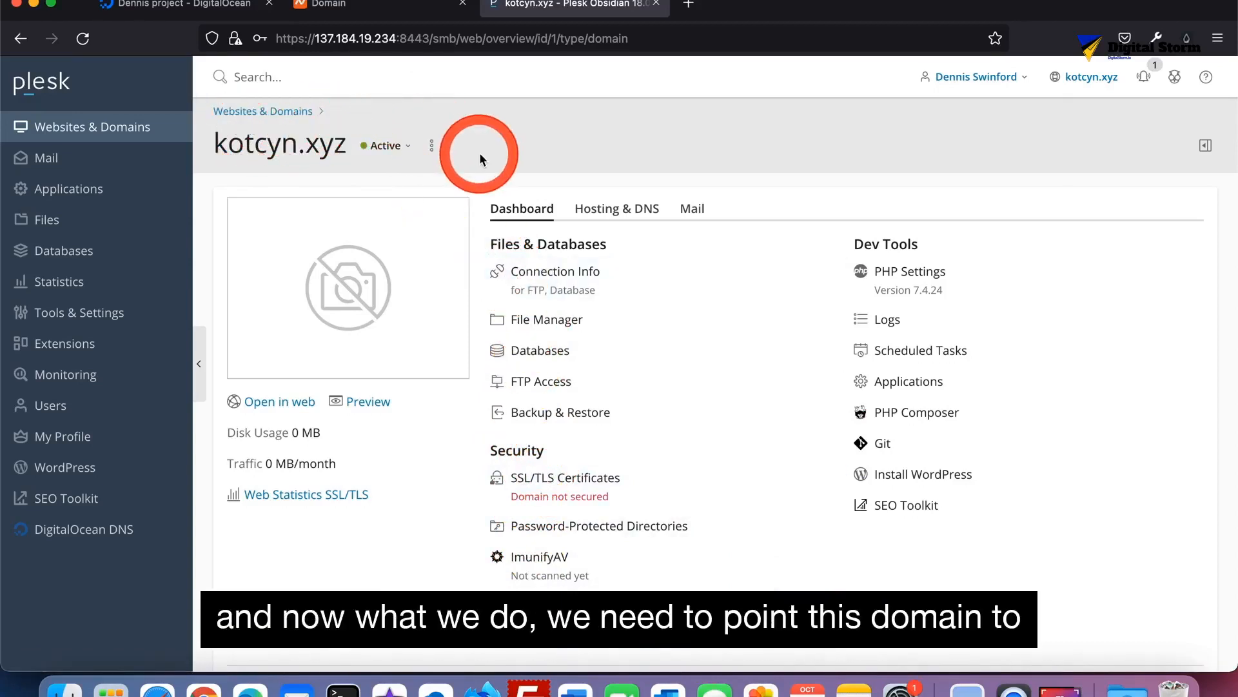
{"action": "mouse_move", "coordinate": [449, 194]}
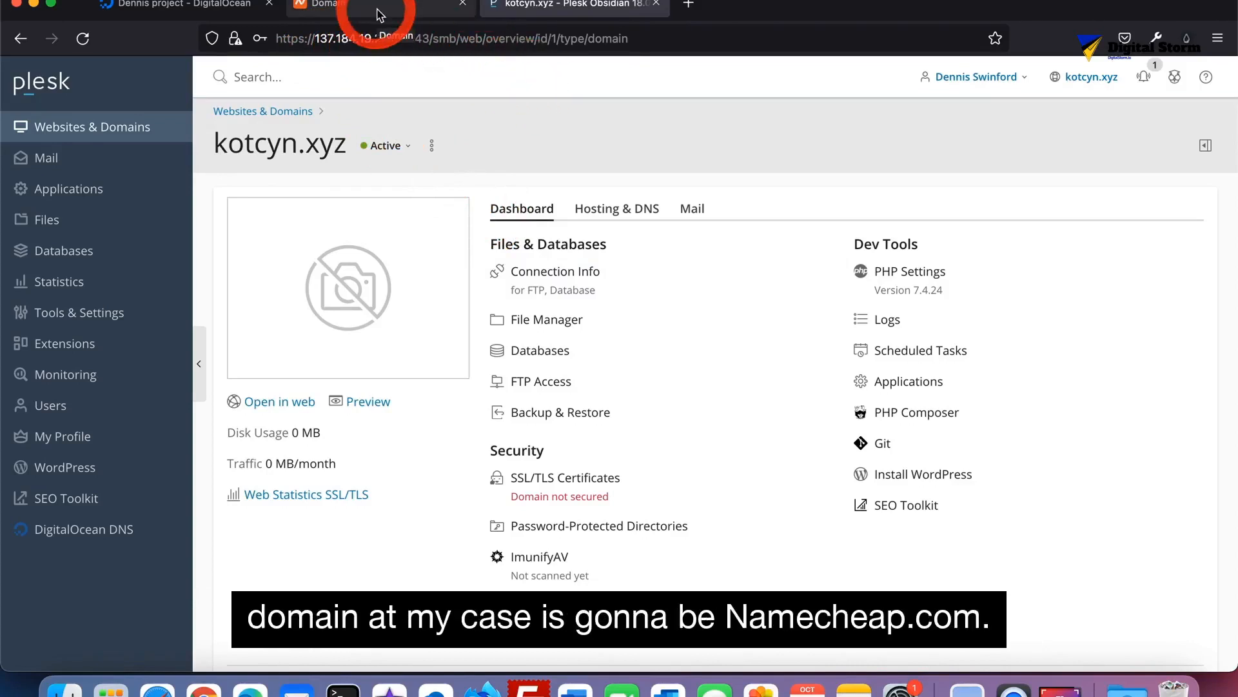
Open the Advanced DNS settings for kotcyn.xyz in Namecheap
{"action": "left_click", "coordinate": [356, 5]}
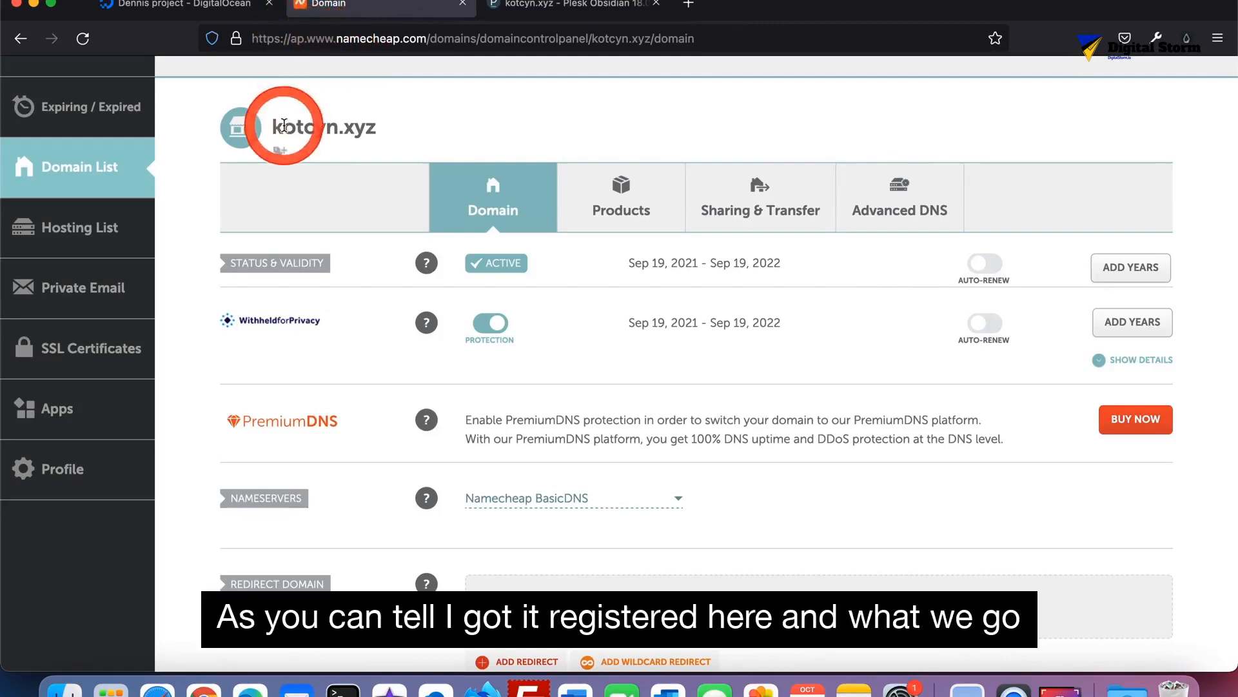
{"action": "mouse_move", "coordinate": [427, 134]}
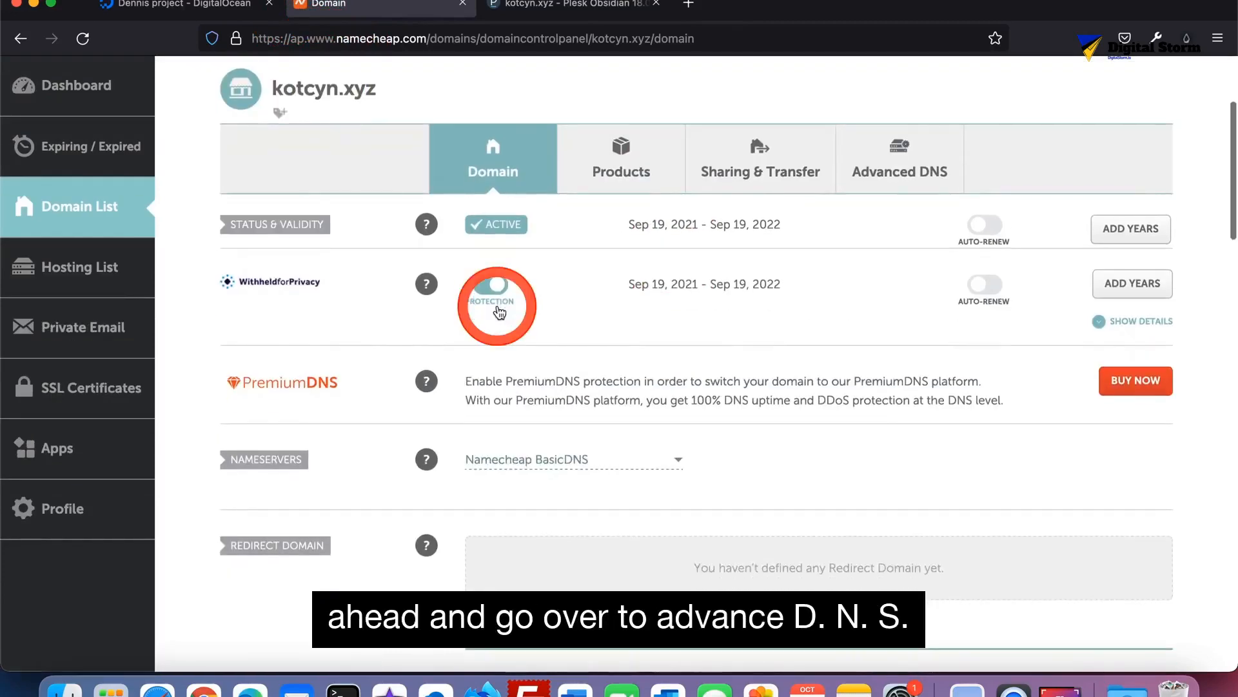
{"action": "left_click", "coordinate": [899, 157]}
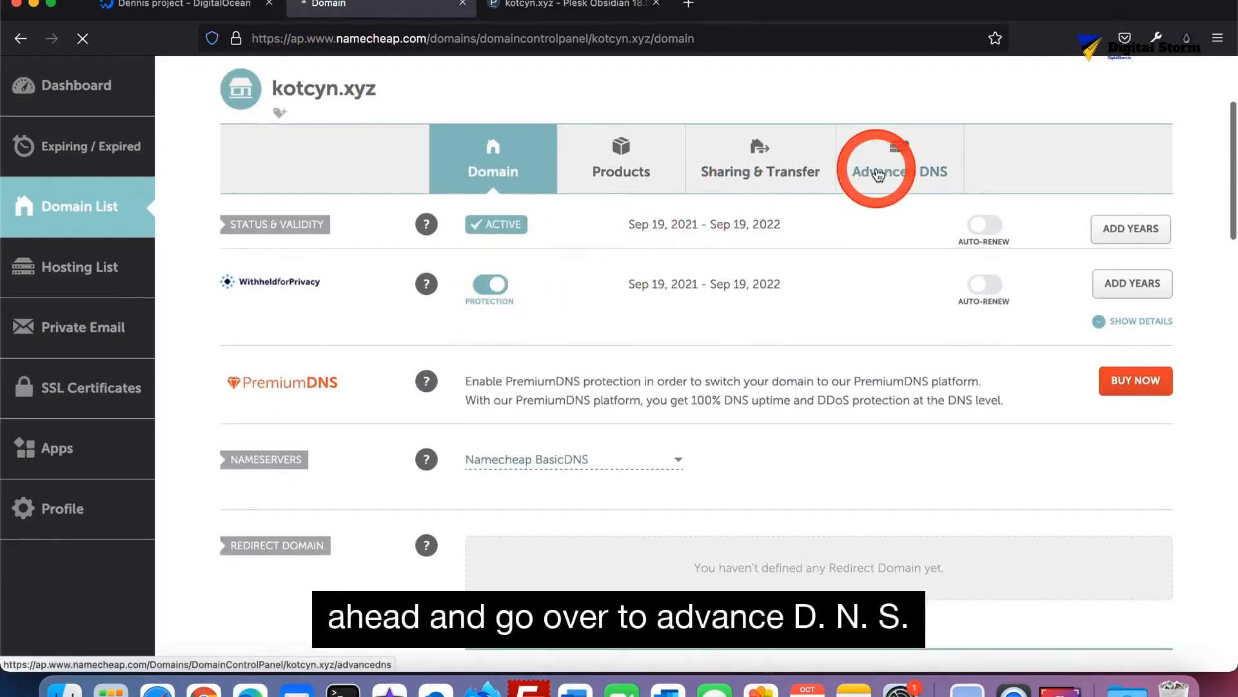
{"action": "left_click", "coordinate": [899, 158]}
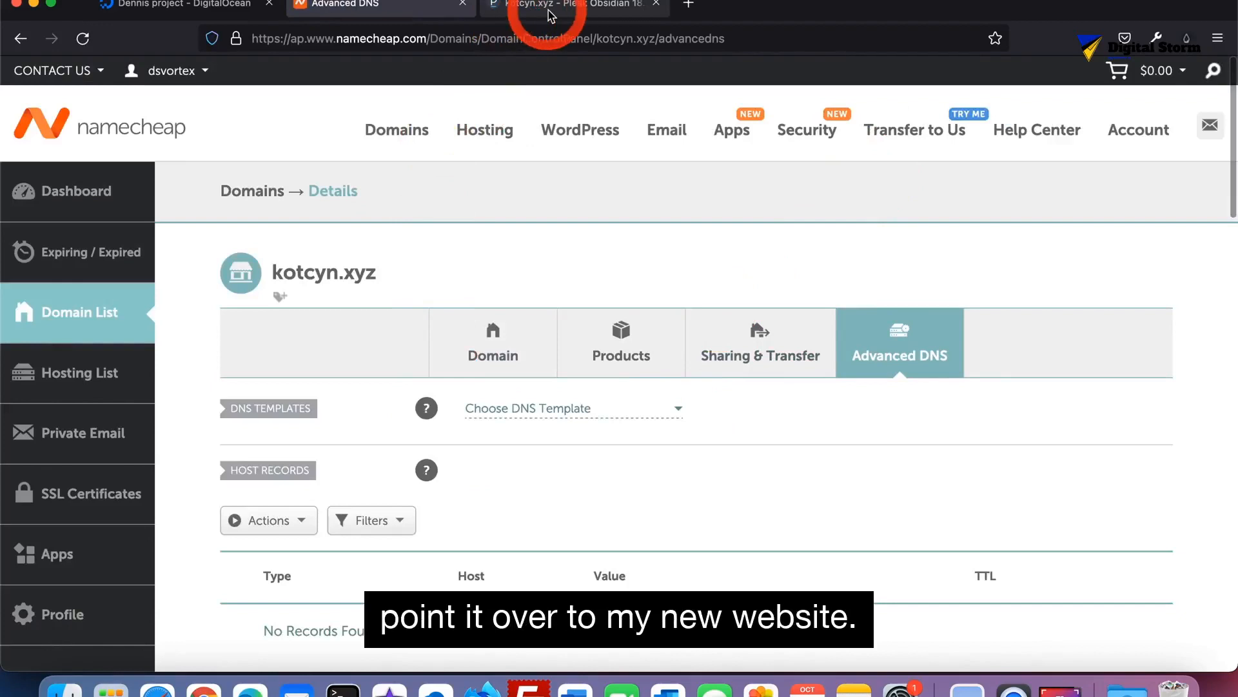
Copy the droplet's IP address from the DigitalOcean project
{"action": "left_click", "coordinate": [574, 5]}
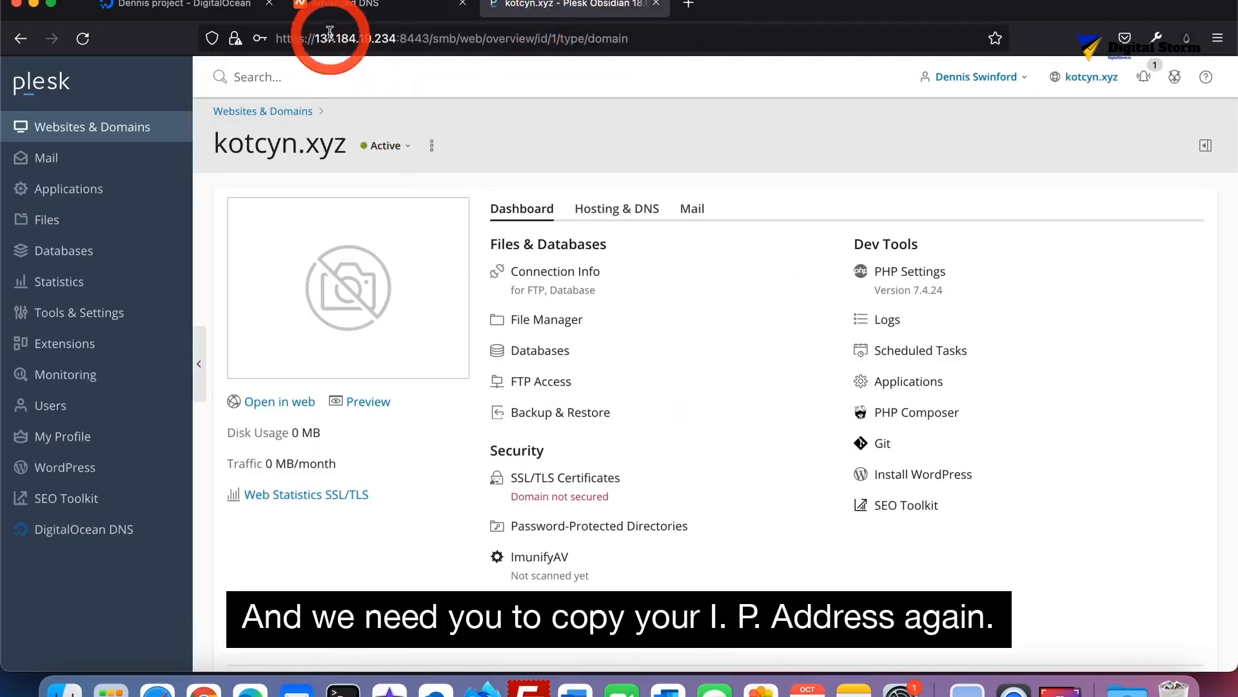
{"action": "left_click", "coordinate": [157, 7]}
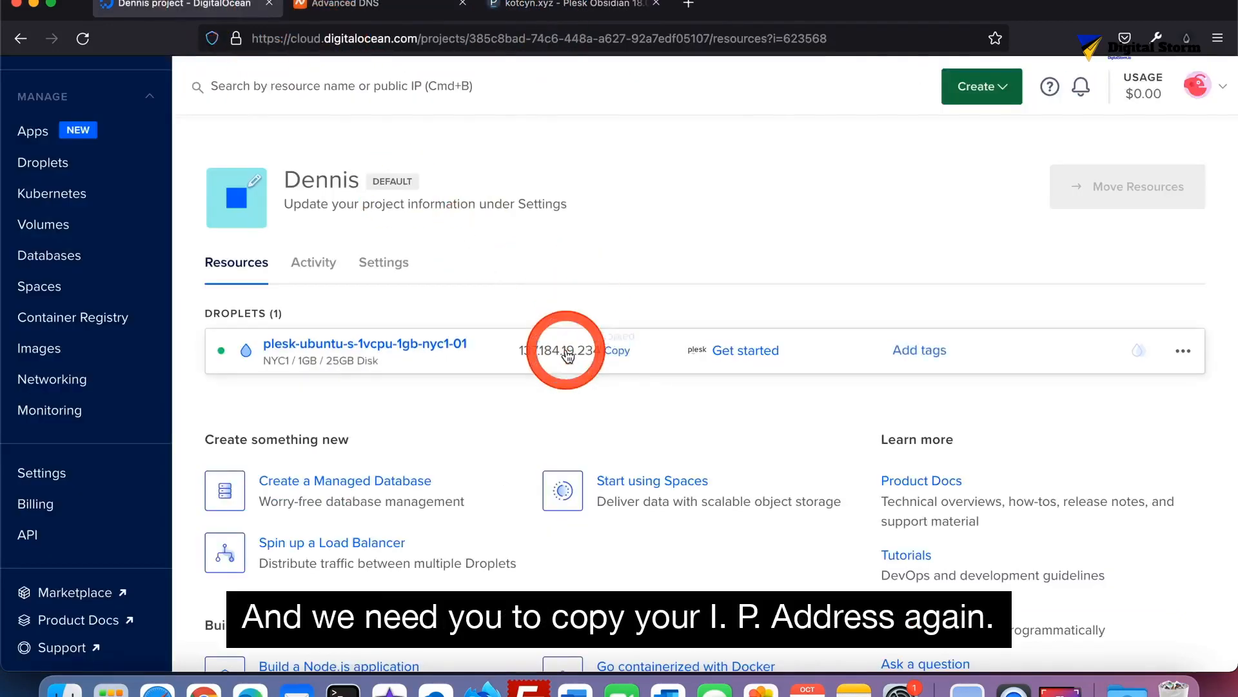
{"action": "left_click", "coordinate": [367, 7]}
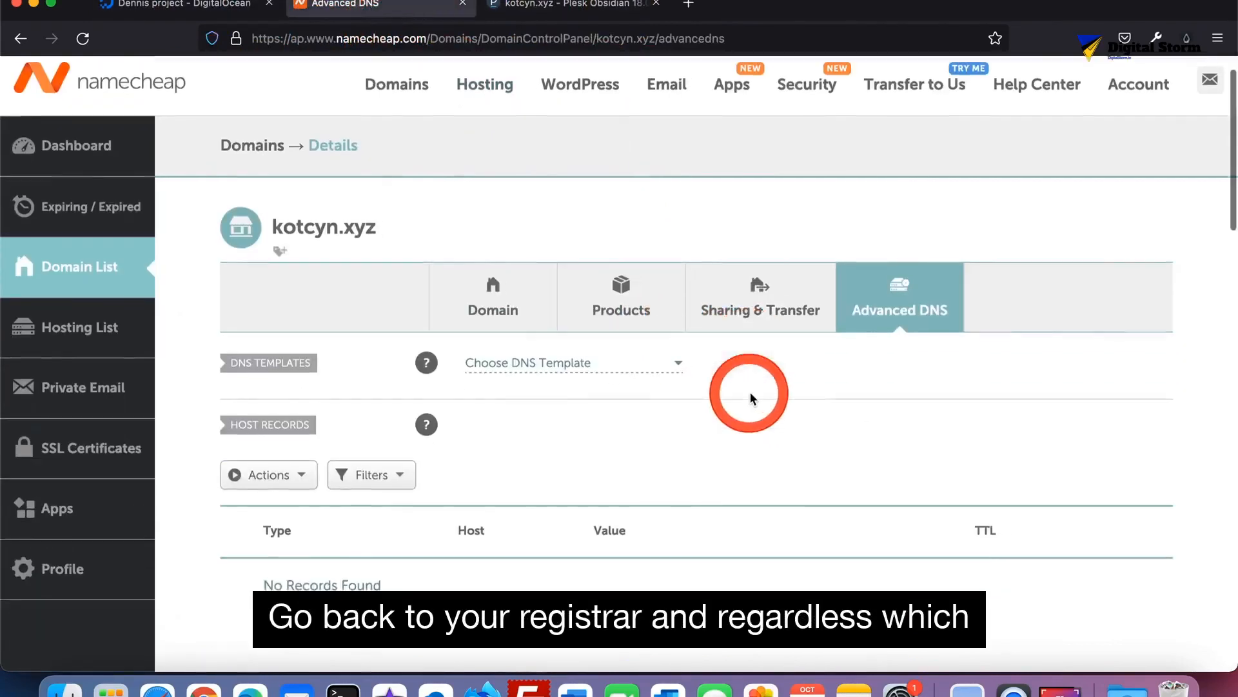
Add an A record for host @ pointing to 137.184.19.234 and start a second record
{"action": "scroll", "scroll_direction": "down", "scroll_amount": 3}
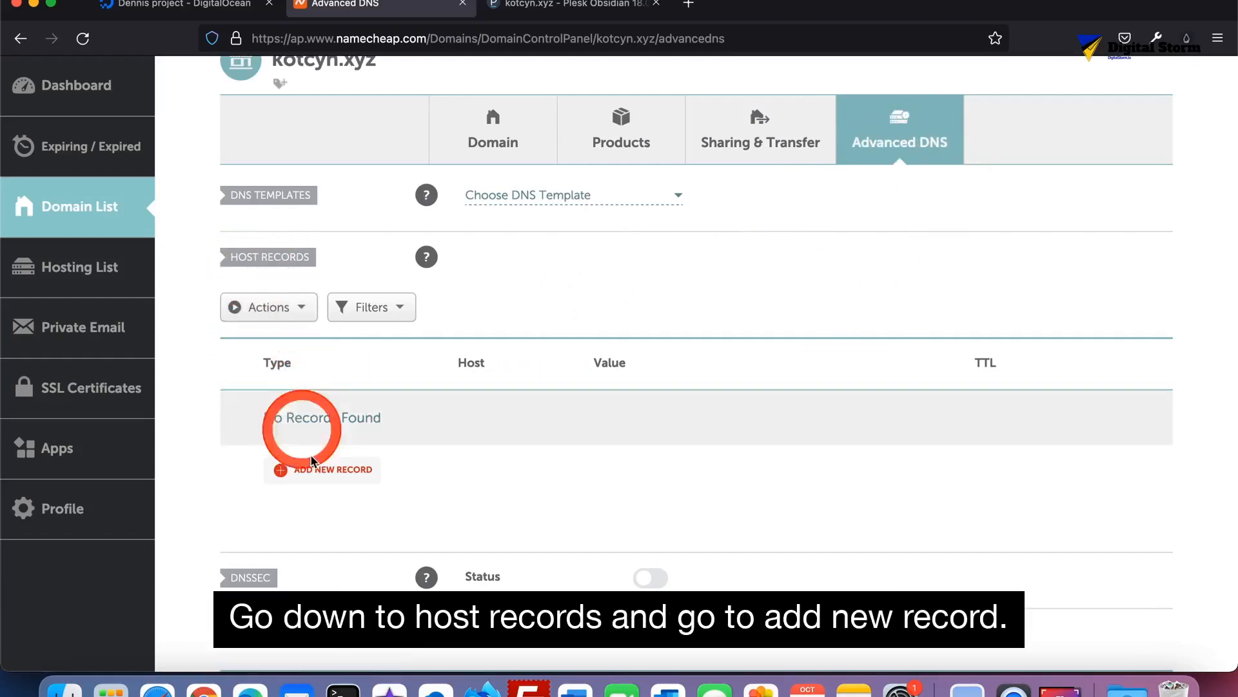
{"action": "left_click", "coordinate": [331, 469]}
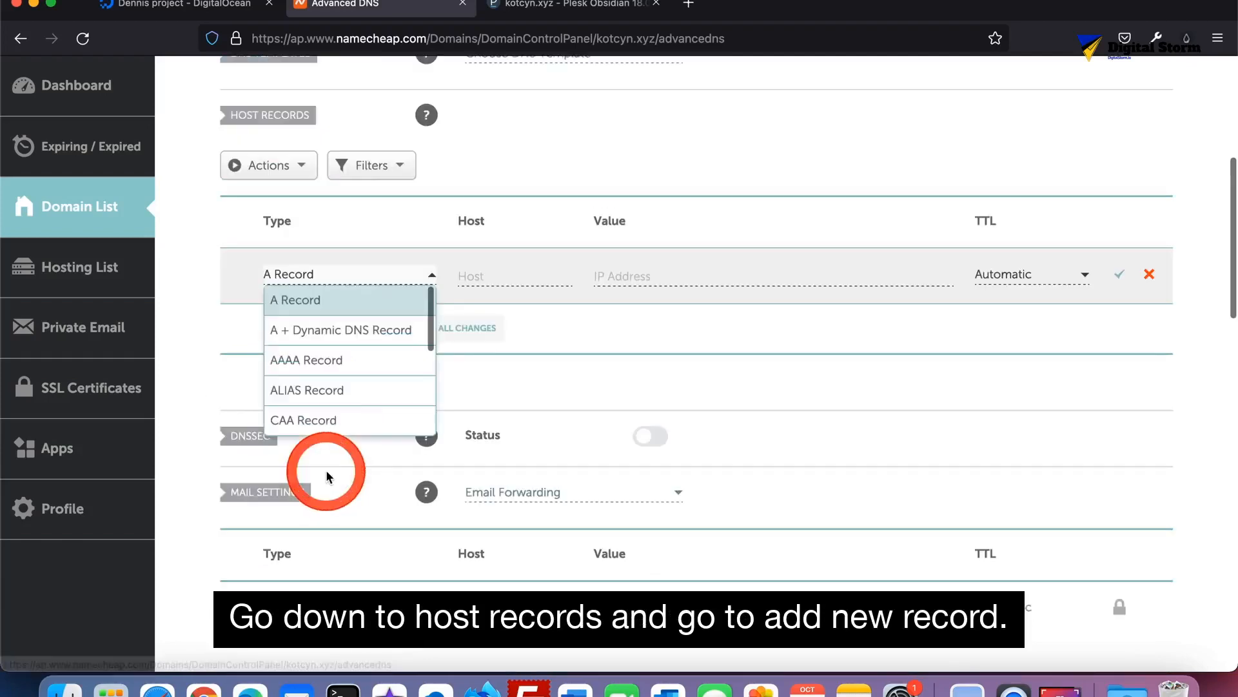
{"action": "left_click", "coordinate": [294, 299]}
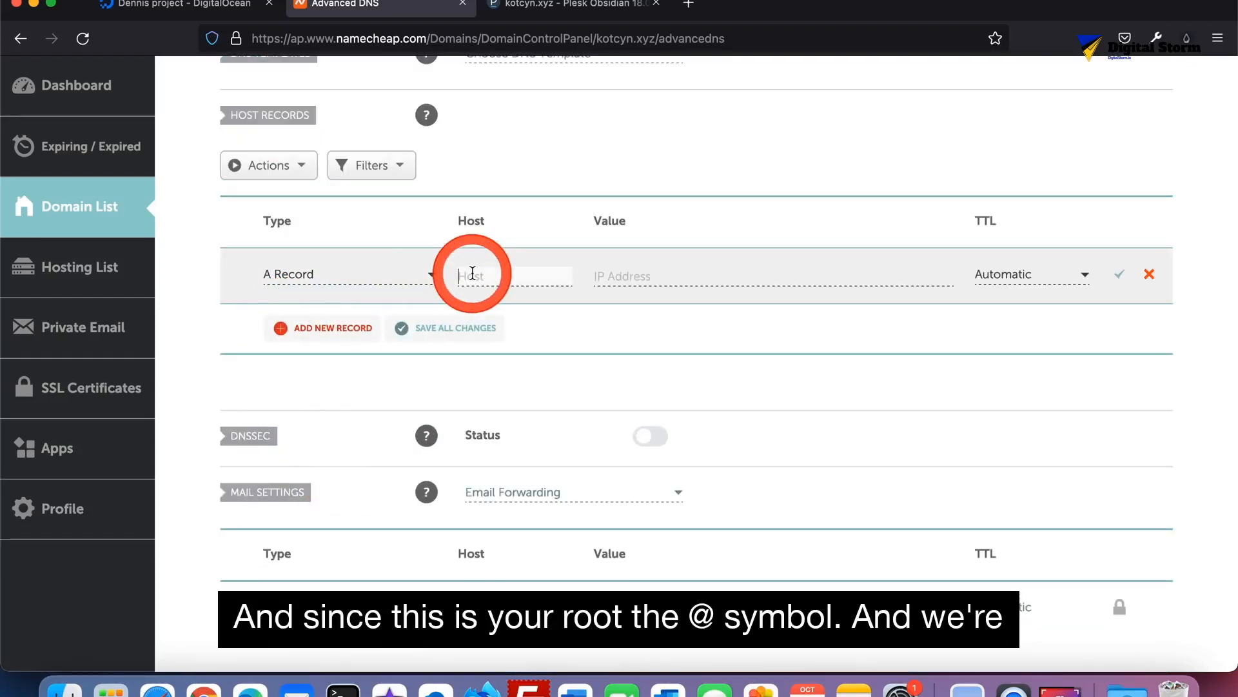
{"action": "type", "text": "@"}
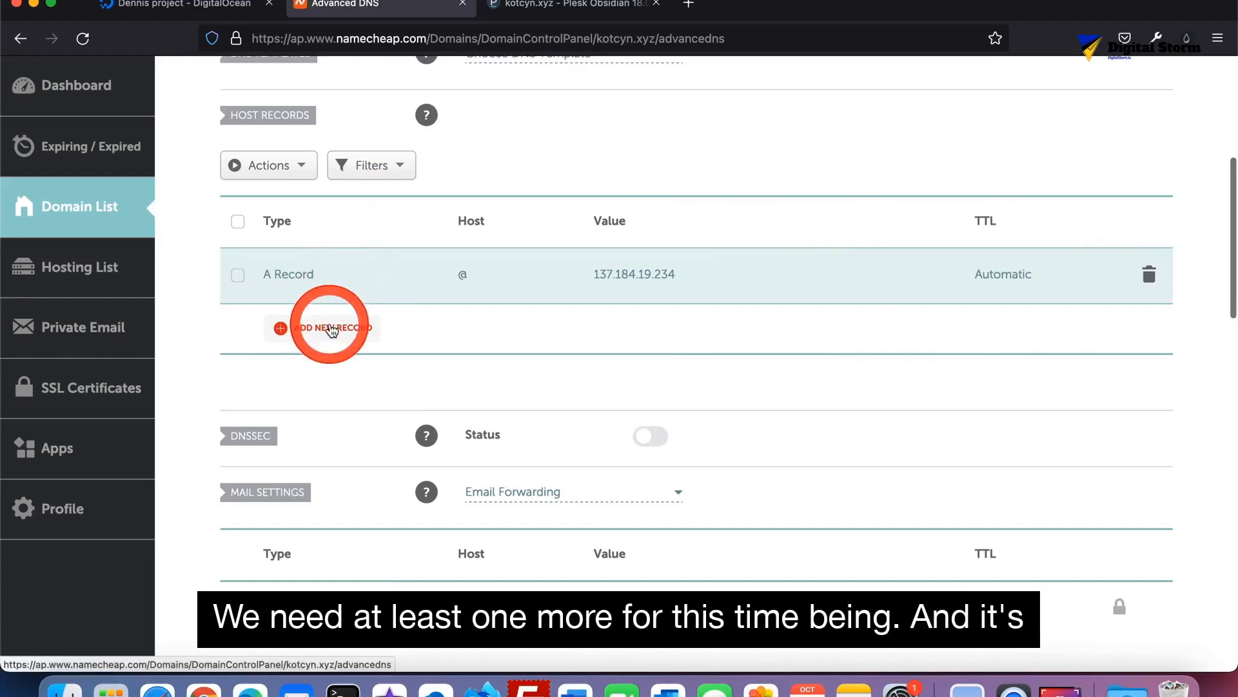
{"action": "left_click", "coordinate": [326, 326]}
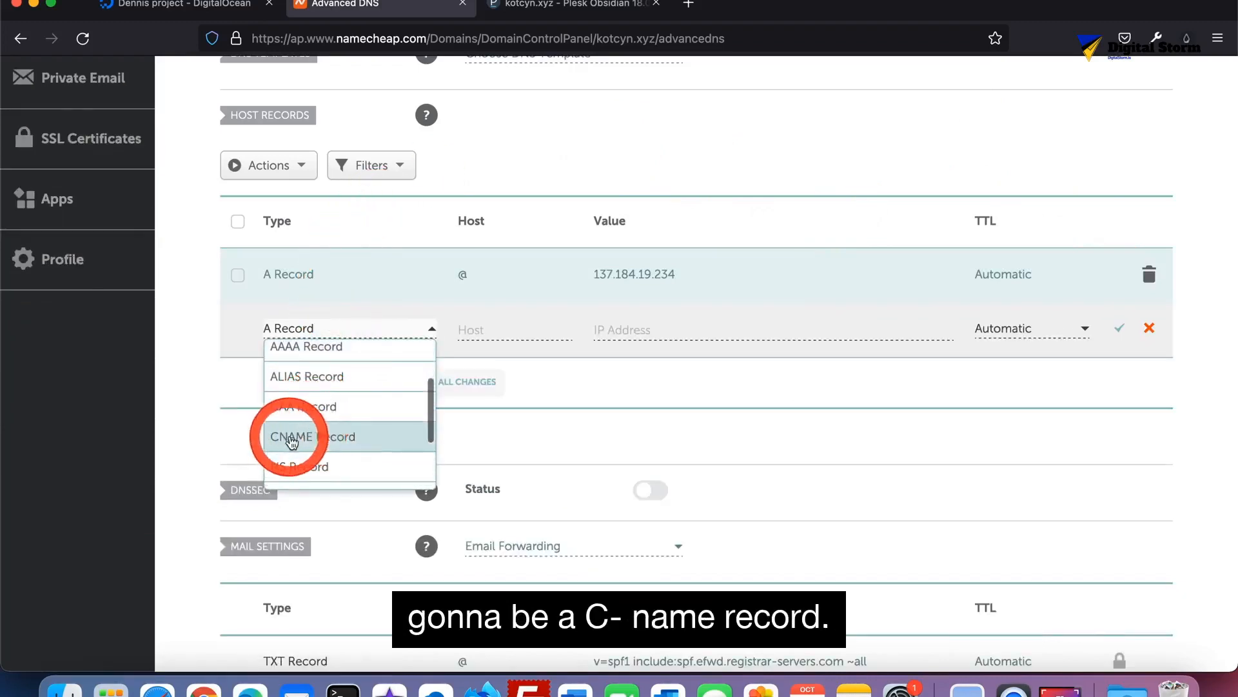
Save a CNAME record pointing www to kotcyn.xyz
{"action": "left_click", "coordinate": [316, 436]}
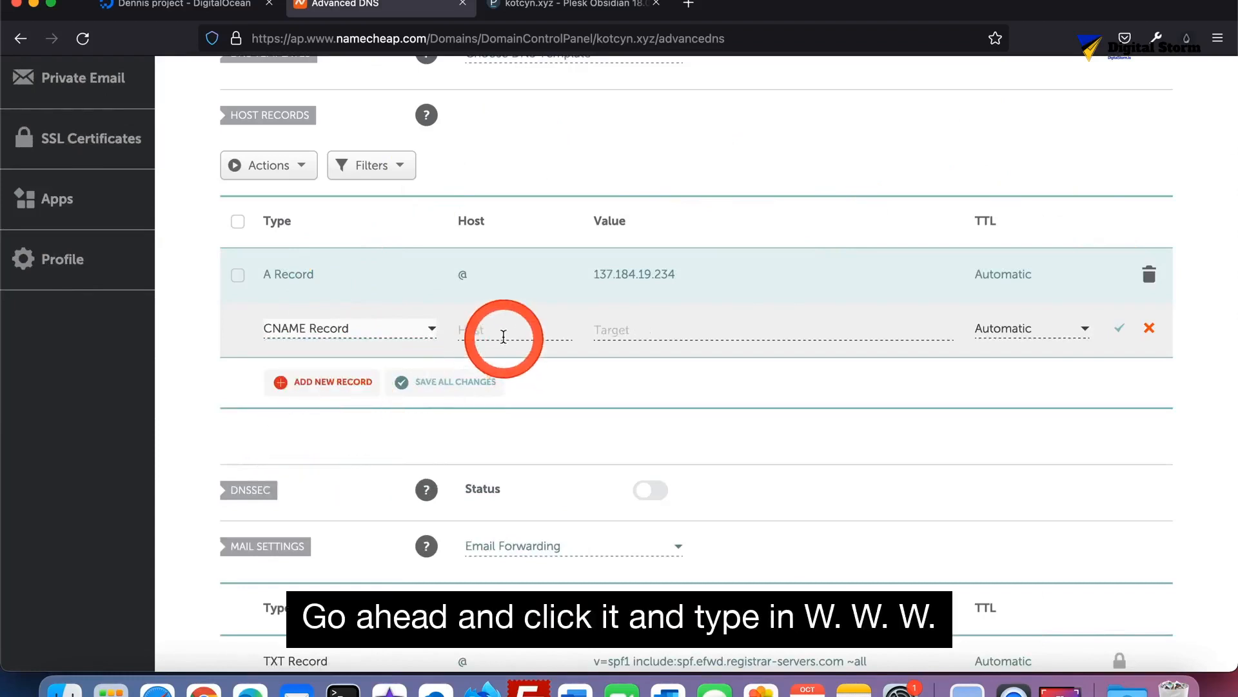
{"action": "type", "text": "www"}
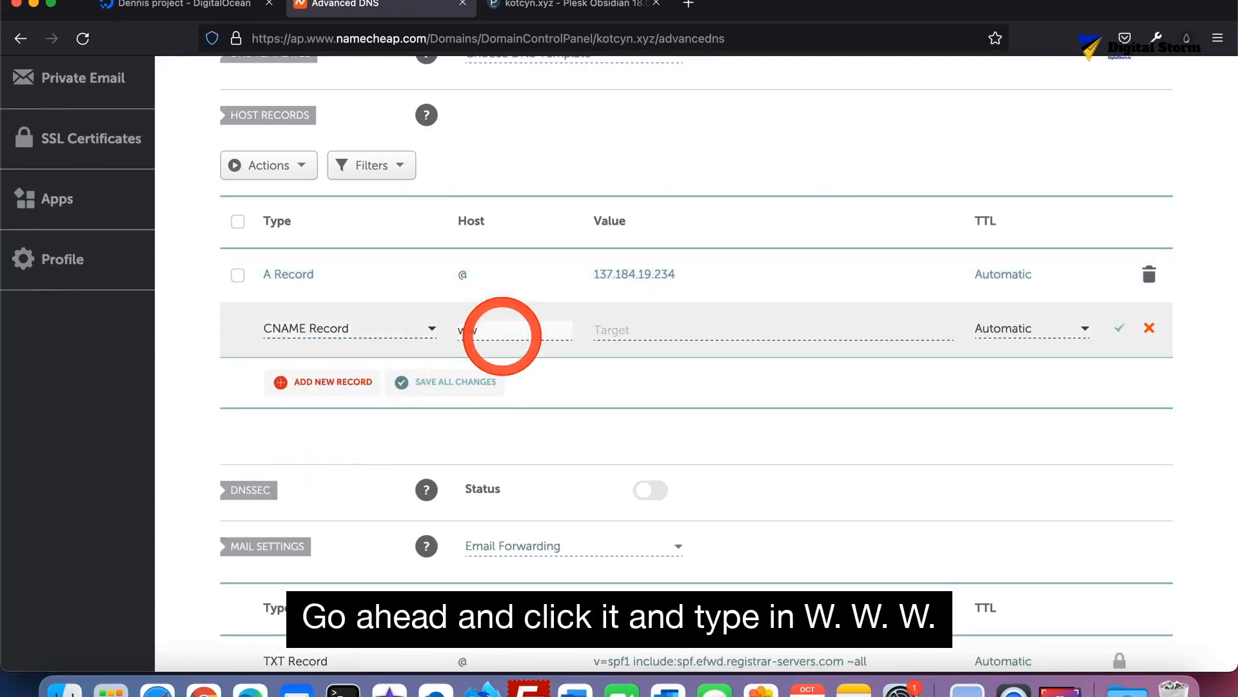
{"action": "type", "text": "www"}
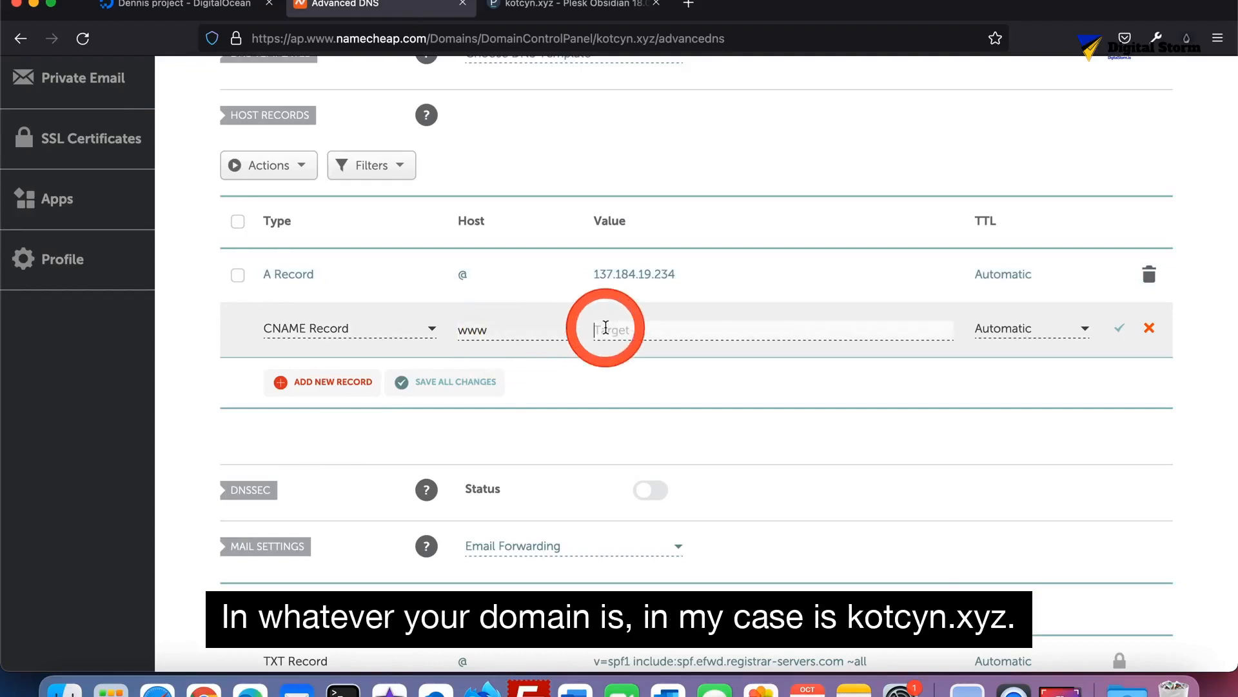
{"action": "type", "text": "kotcyn.xyz"}
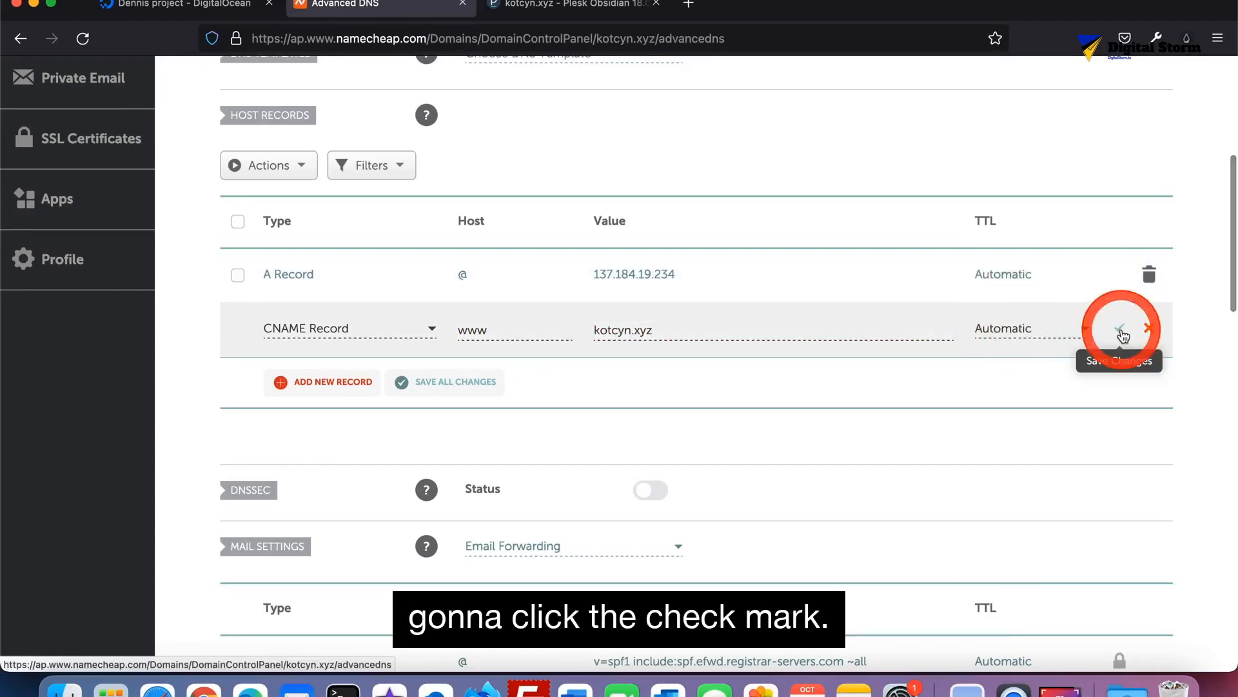
{"action": "left_click", "coordinate": [1119, 328]}
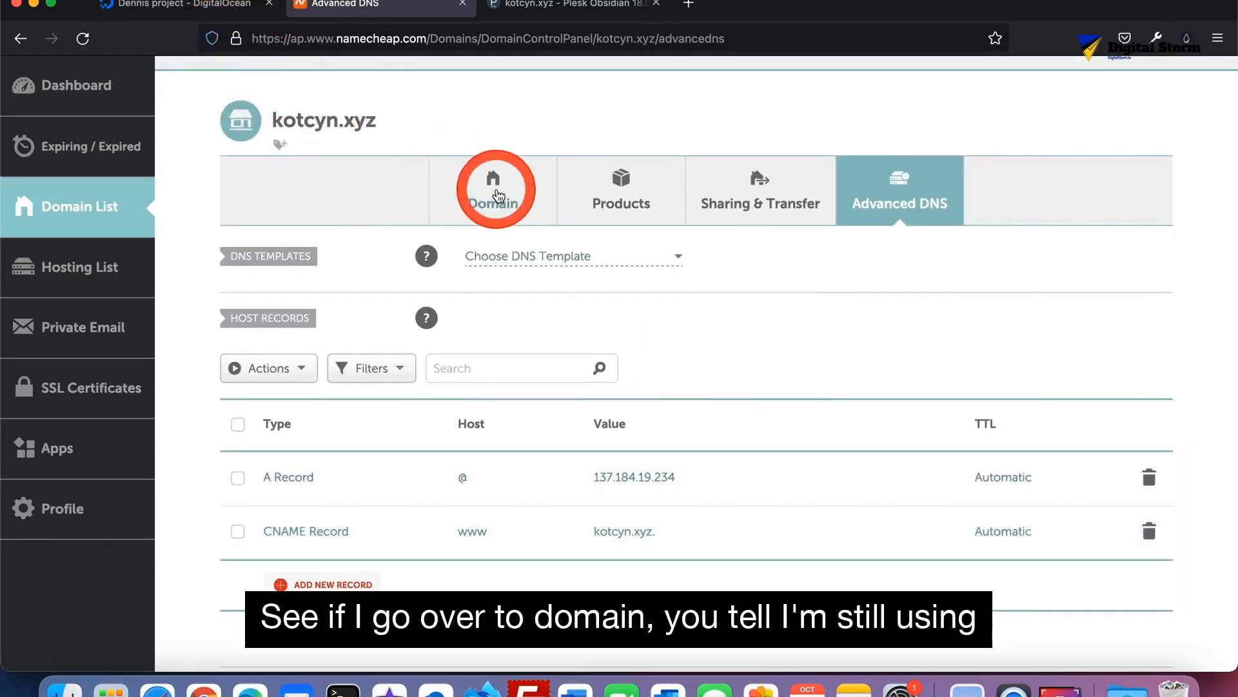
Review the kotcyn.xyz Domain overview showing Namecheap BasicDNS nameservers
{"action": "left_click", "coordinate": [493, 190]}
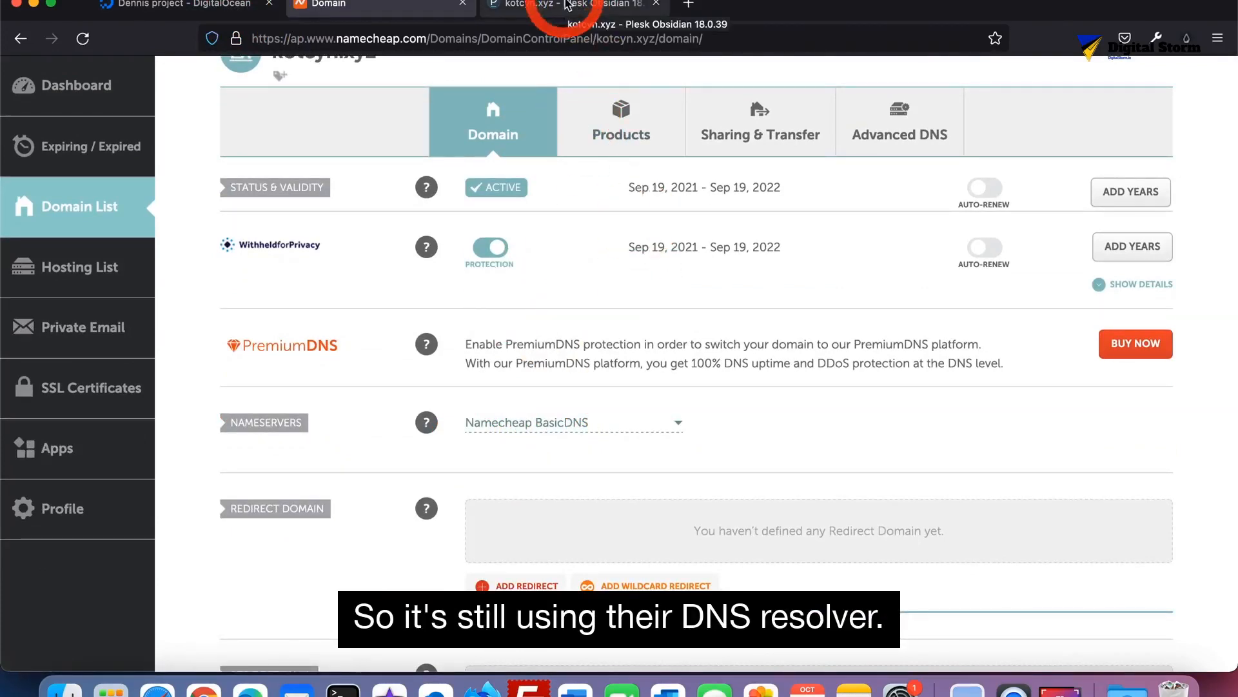
{"action": "mouse_move", "coordinate": [689, 8]}
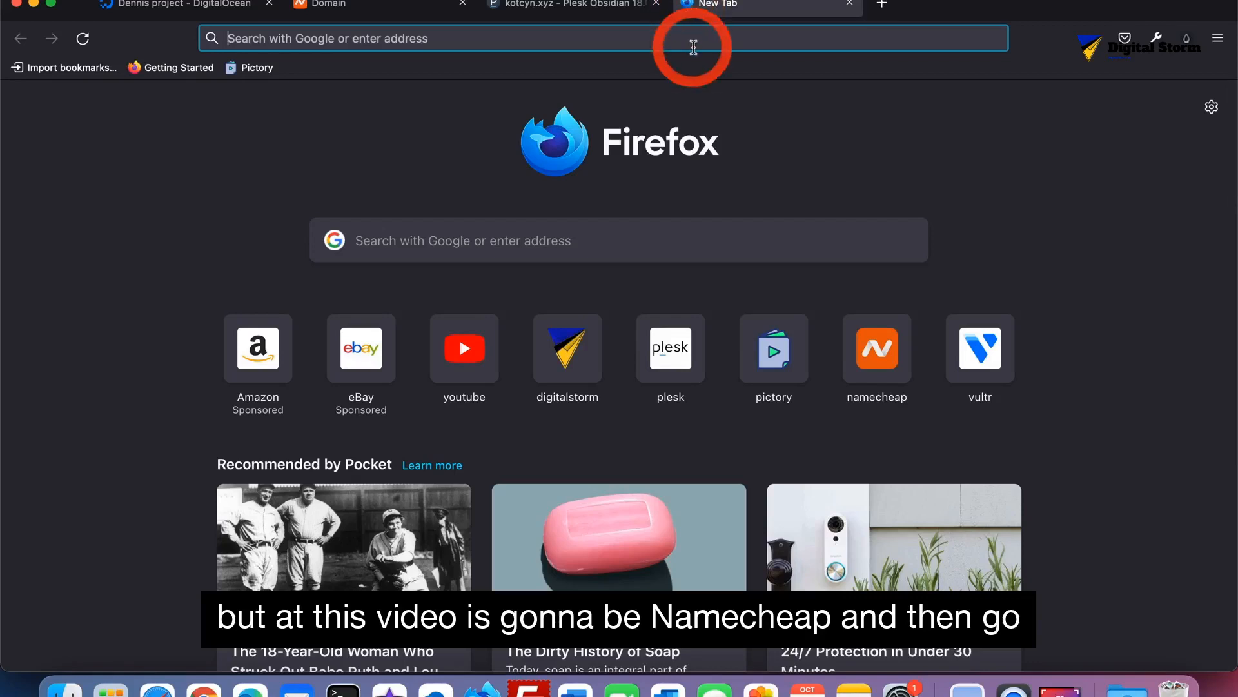
{"action": "type", "text": "whatsmydns.net/"}
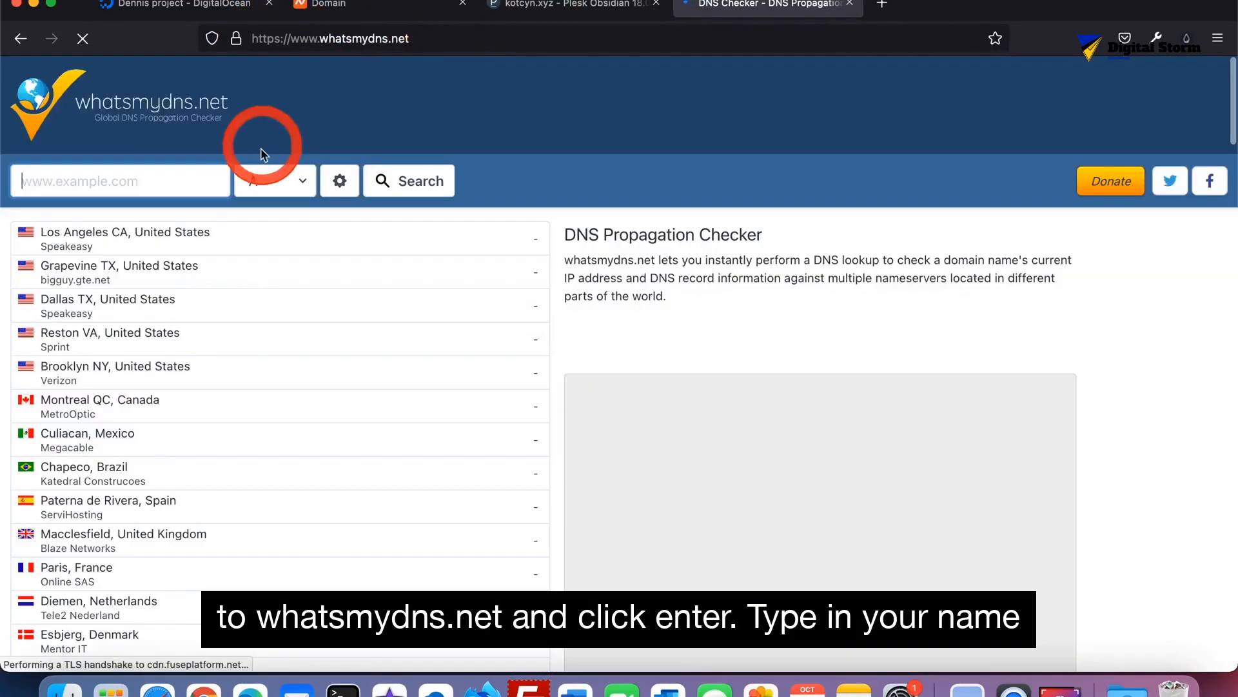
{"action": "type", "text": "w"}
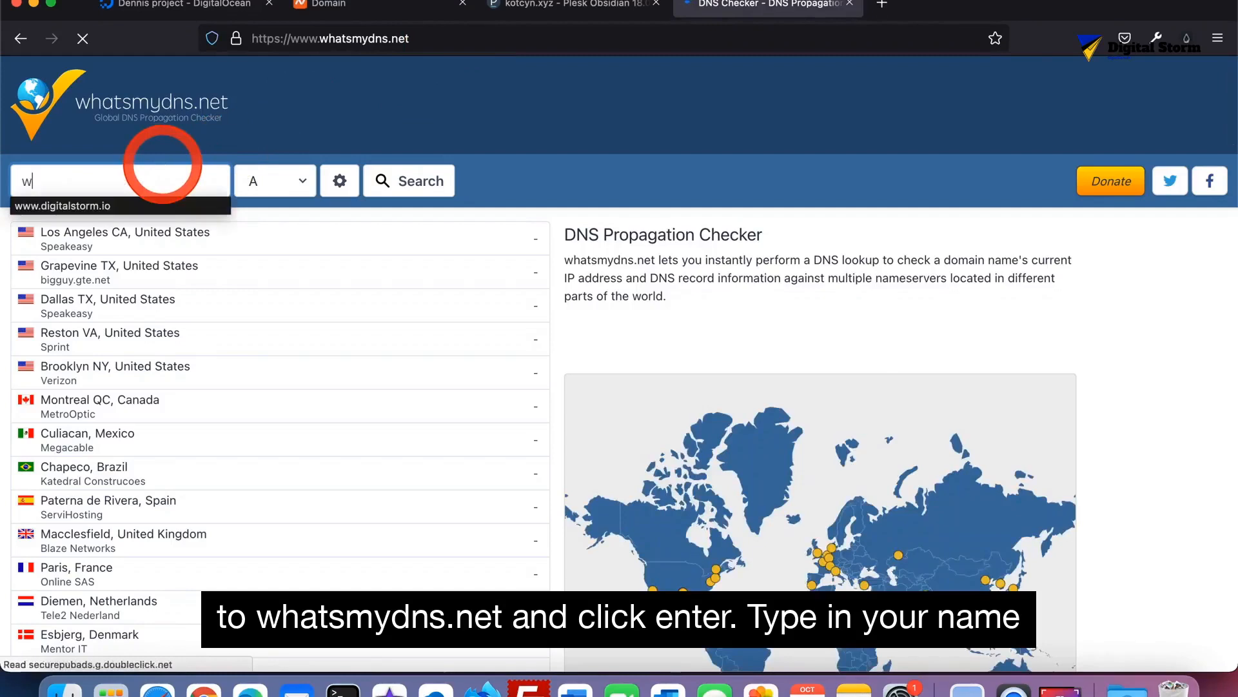
{"action": "type", "text": "www.kotcyn.xyz"}
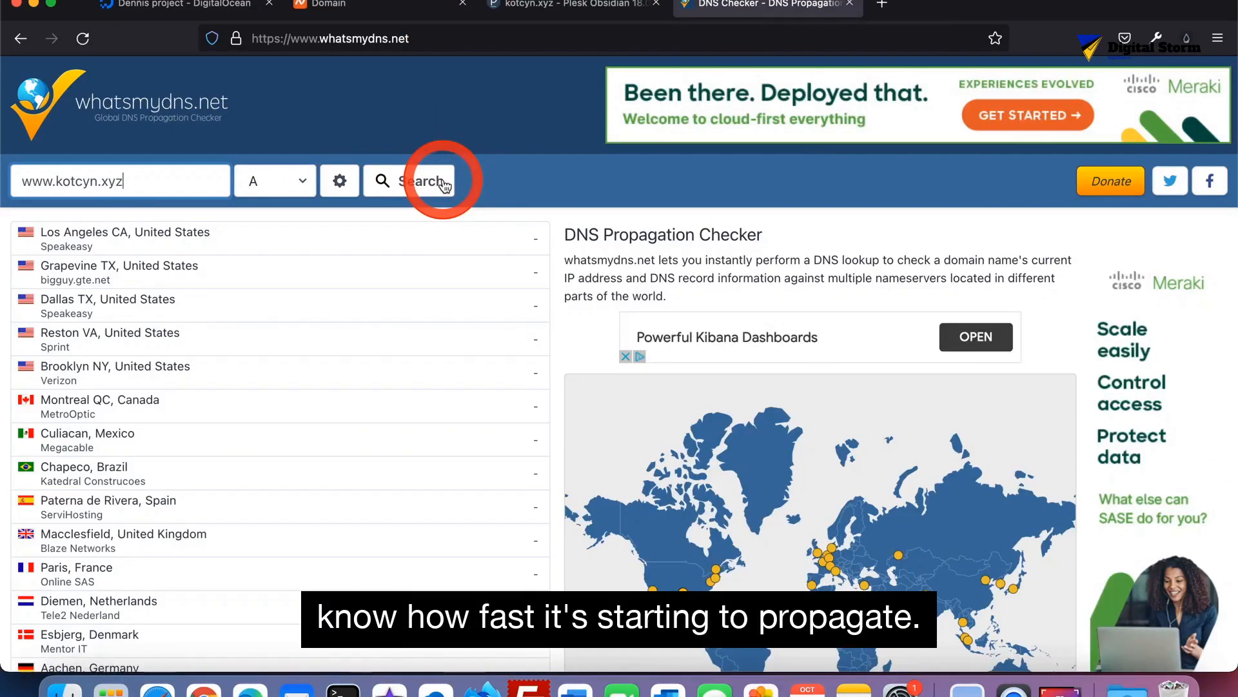
{"action": "left_click", "coordinate": [409, 181]}
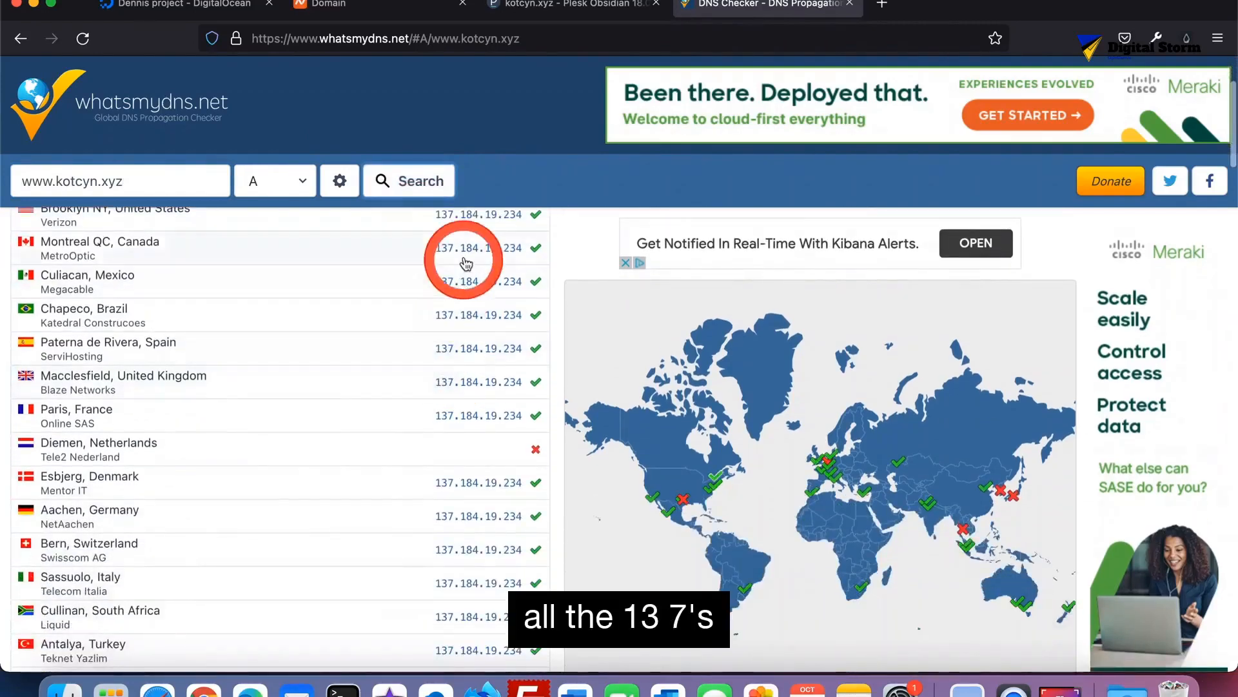
{"action": "scroll", "scroll_direction": "down", "scroll_amount": 3}
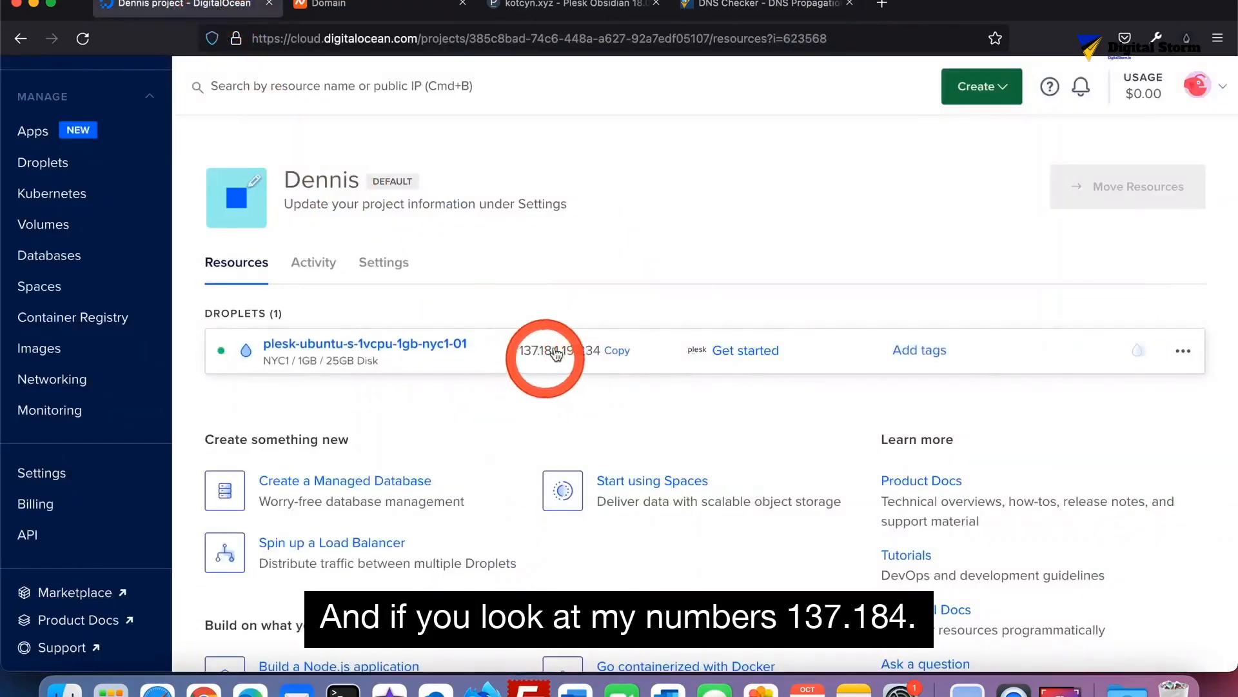
{"action": "left_click", "coordinate": [763, 5]}
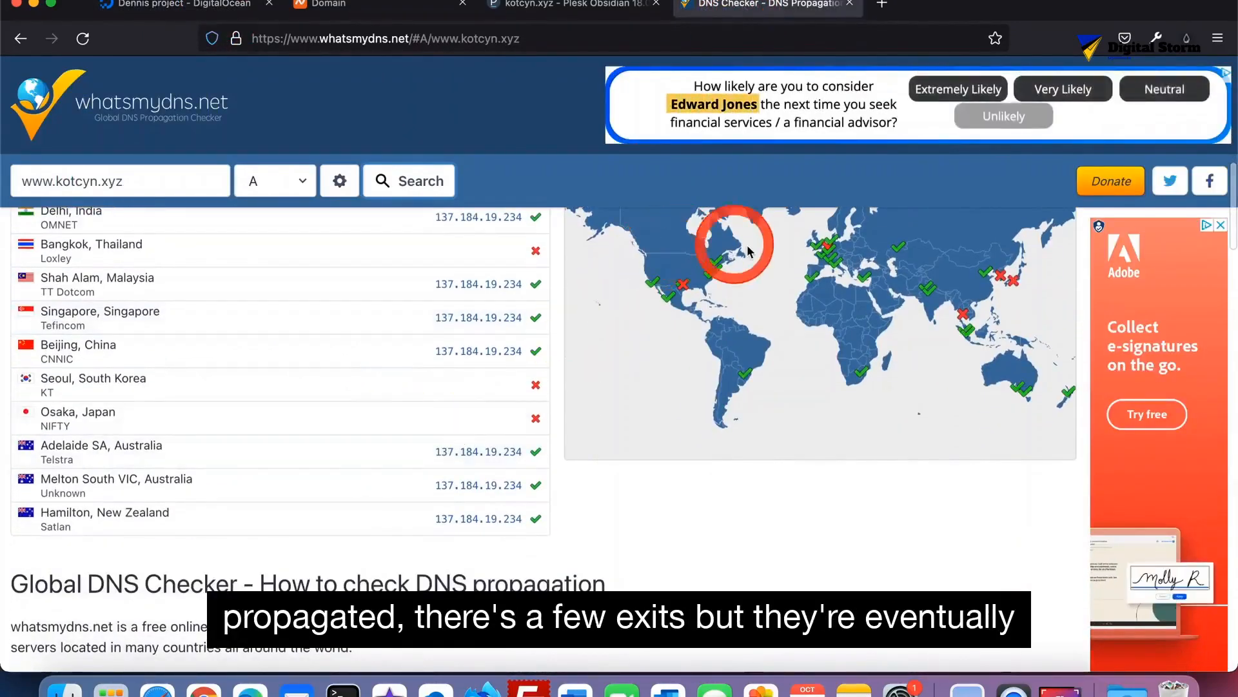
{"action": "mouse_move", "coordinate": [867, 280]}
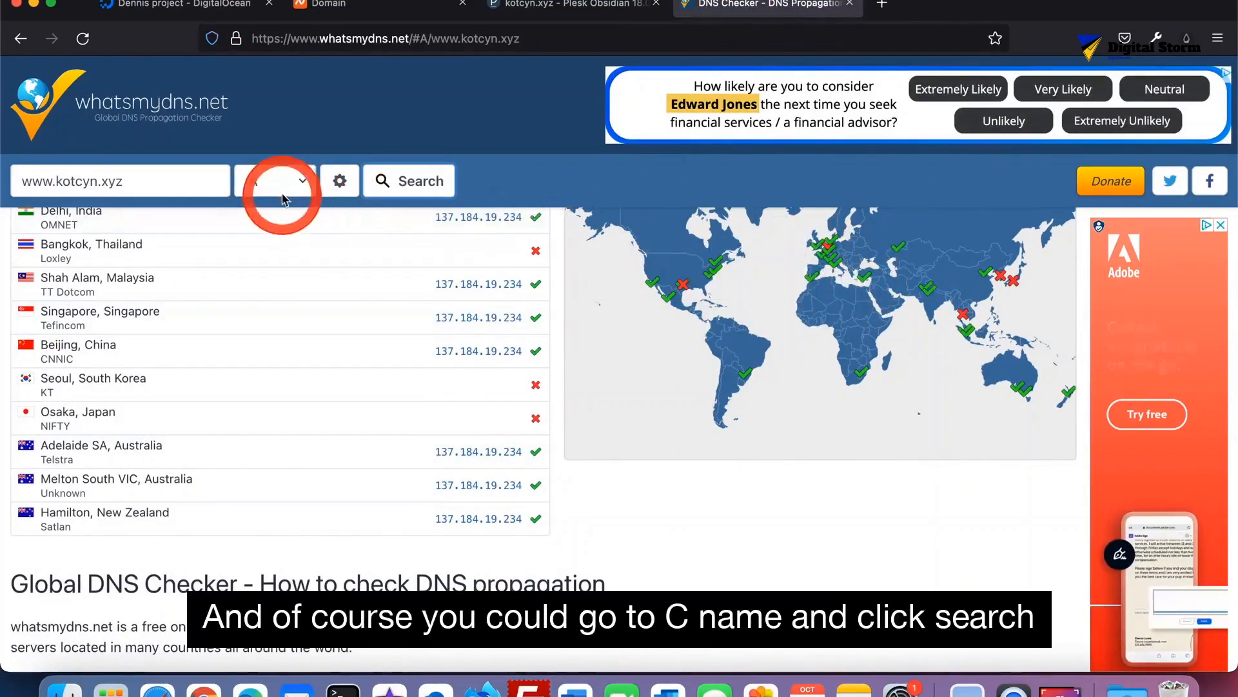
{"action": "left_click", "coordinate": [274, 180]}
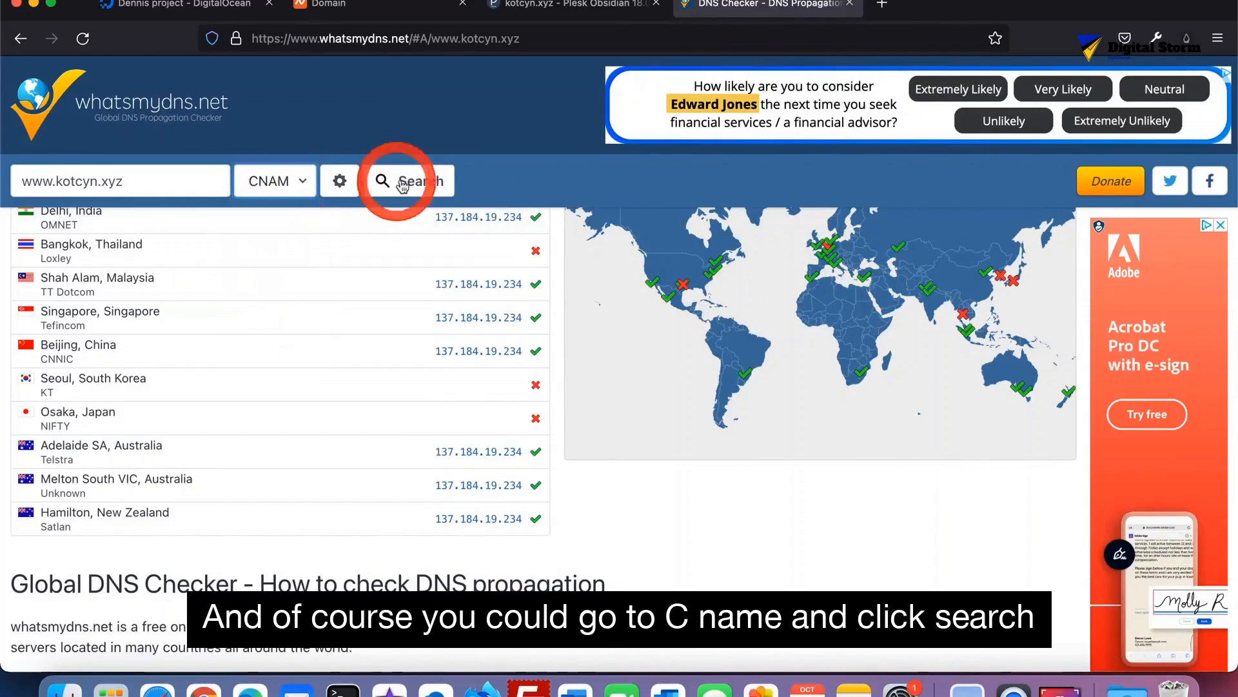
{"action": "left_click", "coordinate": [409, 180]}
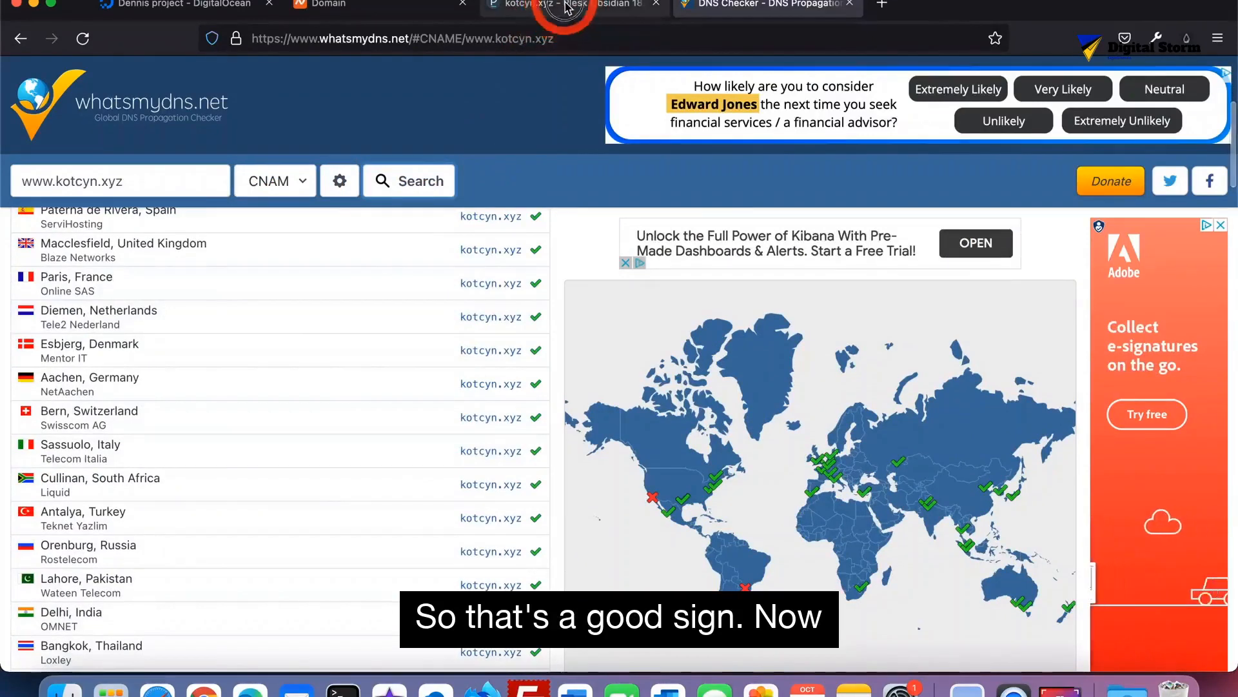
{"action": "left_click", "coordinate": [574, 5]}
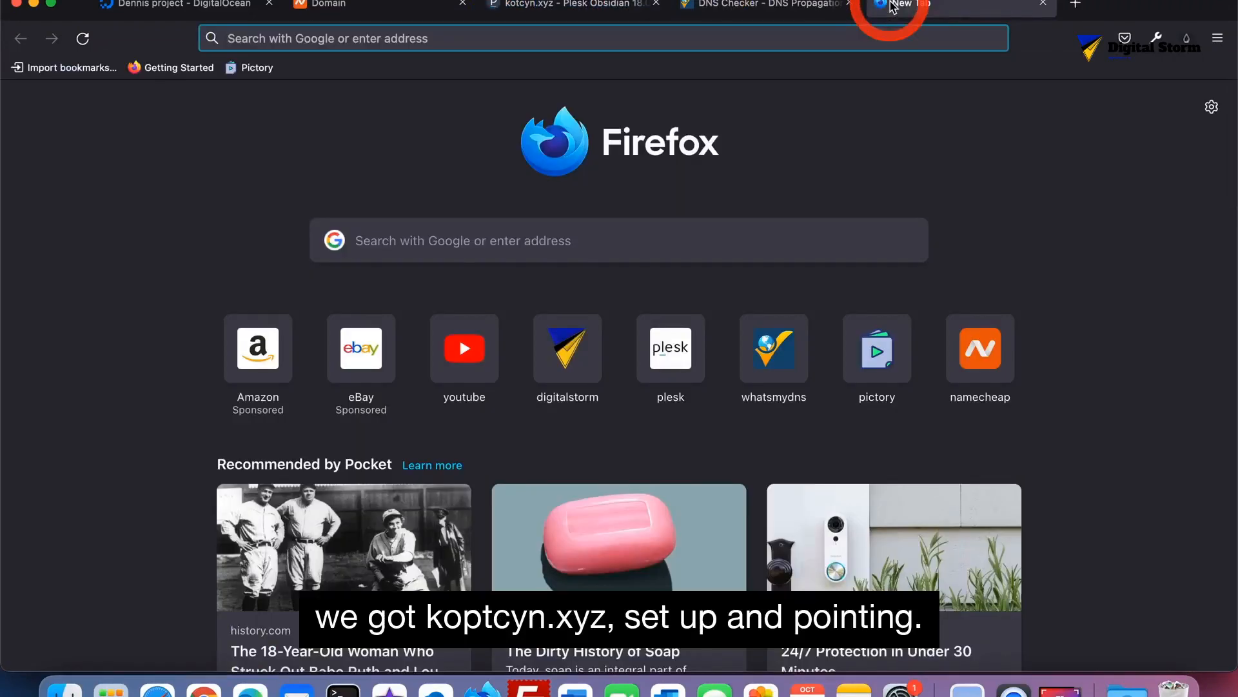
Visit kotcyn.xyz and accept the self-signed certificate risk to load the Plesk default page
{"action": "type", "text": "koy"}
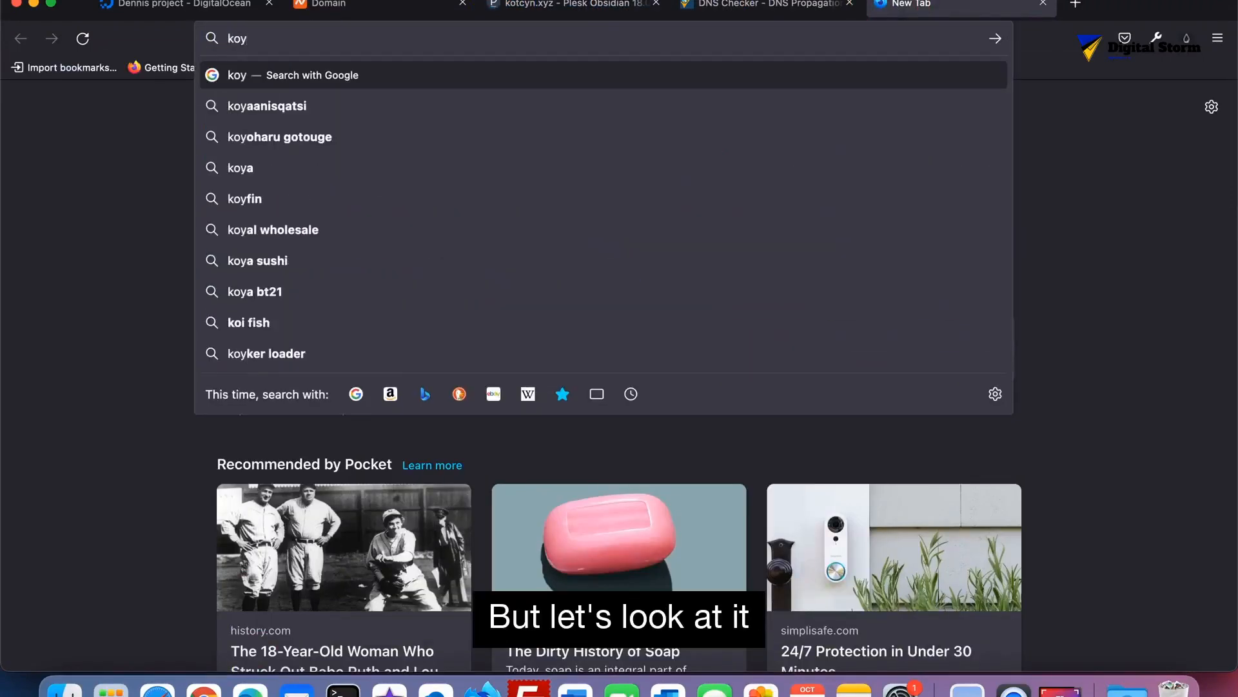
{"action": "type", "text": "kotcyb"}
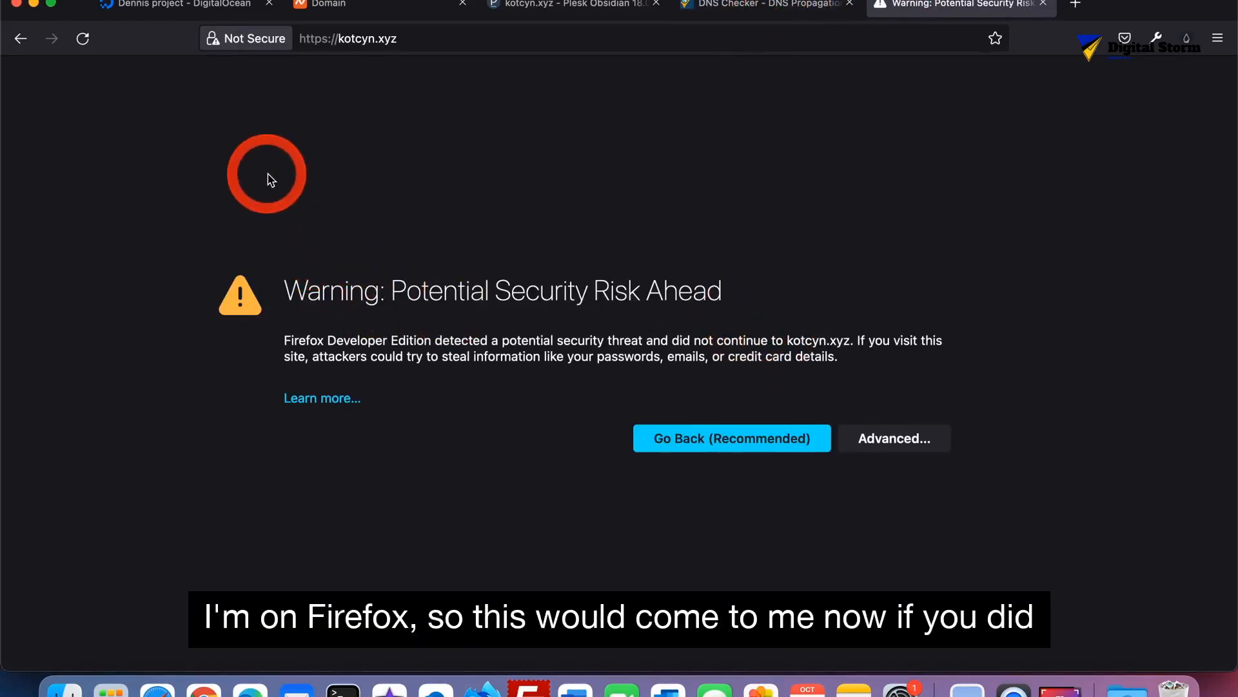
{"action": "mouse_move", "coordinate": [820, 250]}
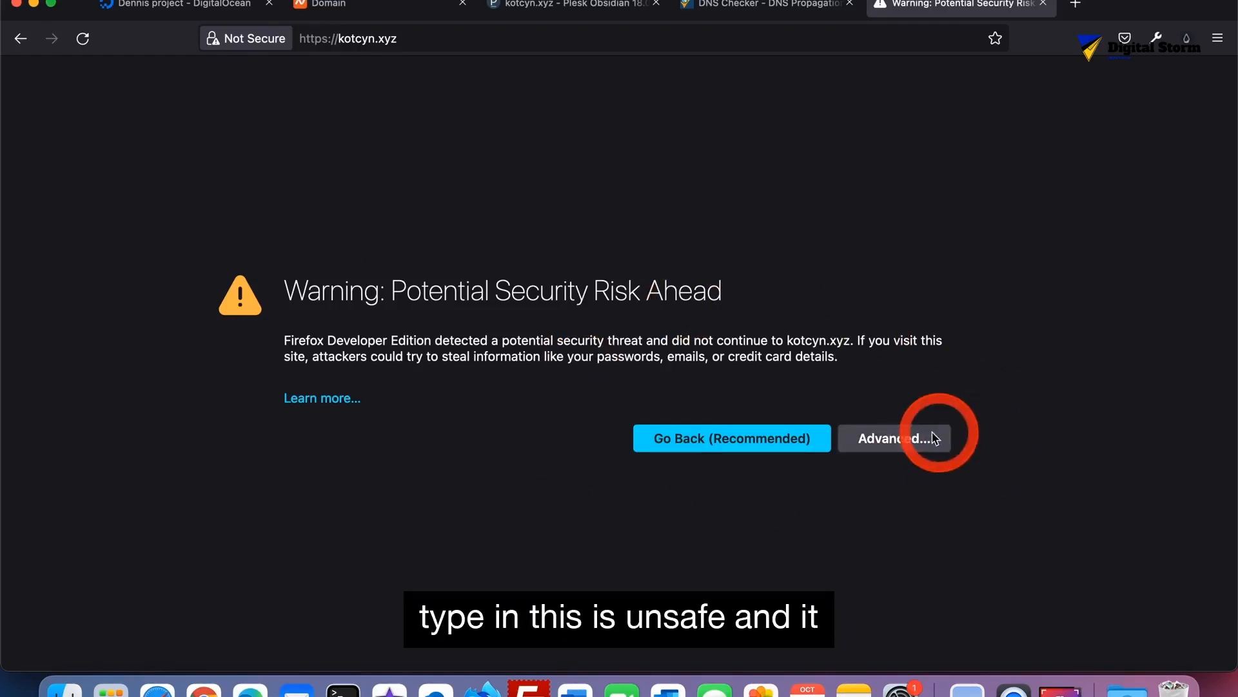
{"action": "left_click", "coordinate": [892, 439]}
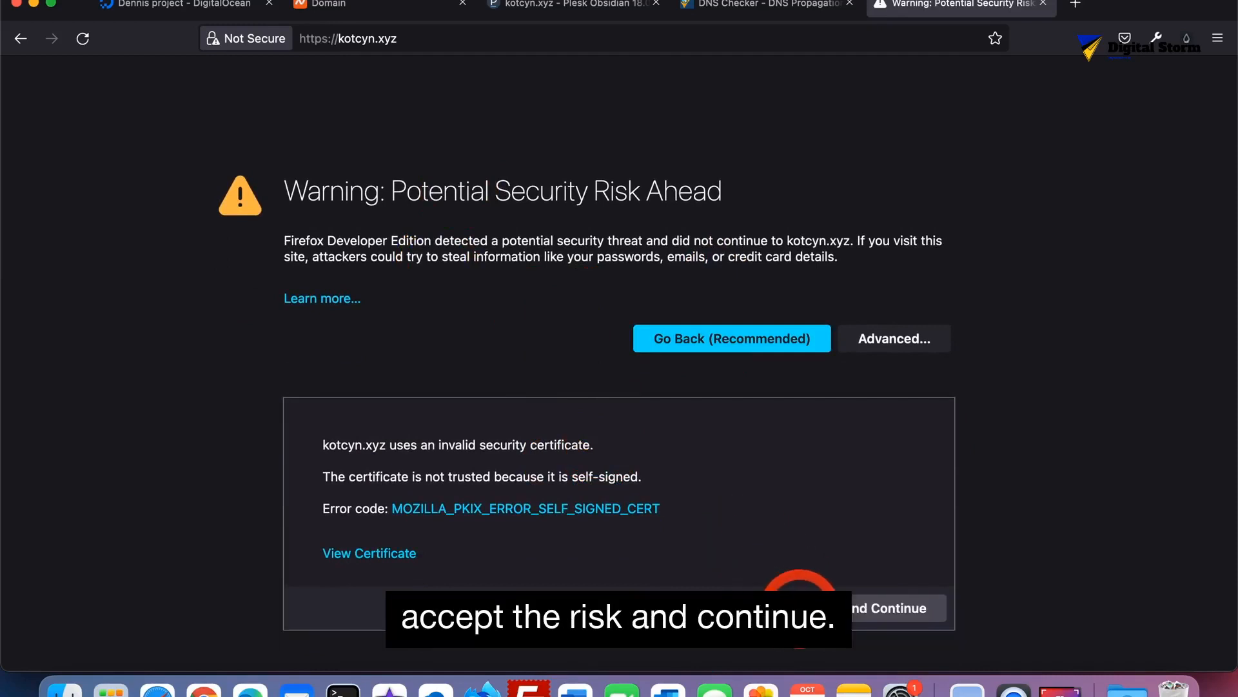
{"action": "left_click", "coordinate": [885, 608]}
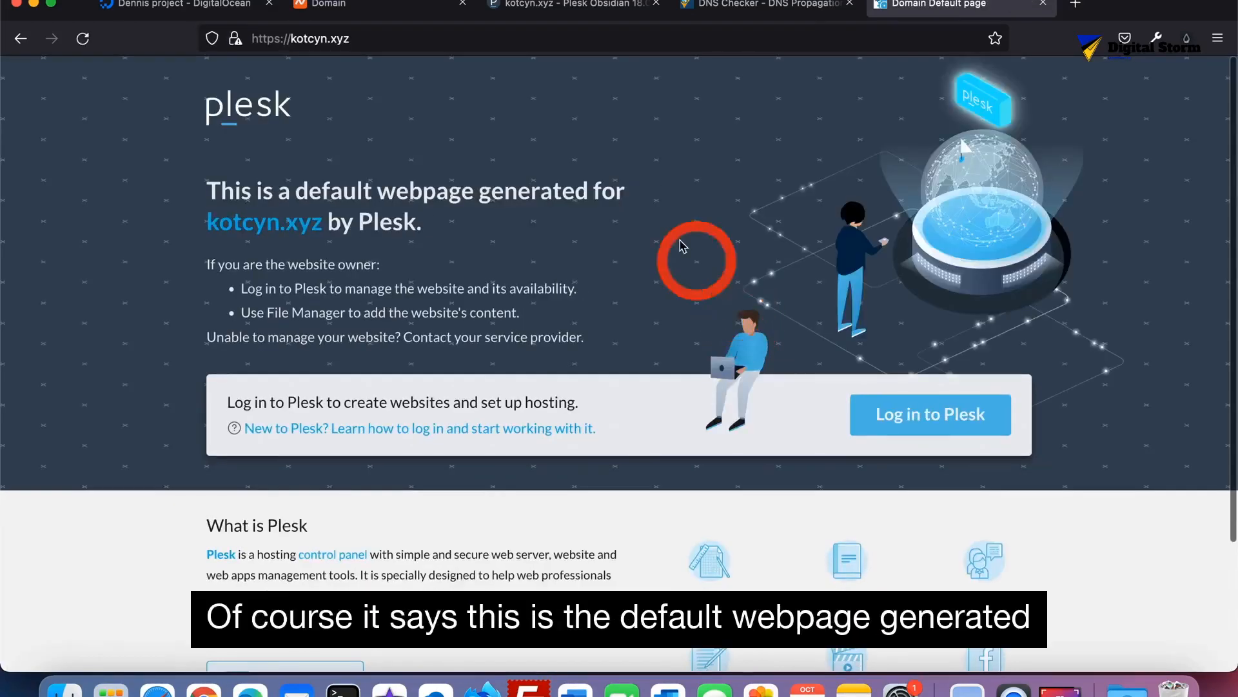
{"action": "mouse_move", "coordinate": [389, 188]}
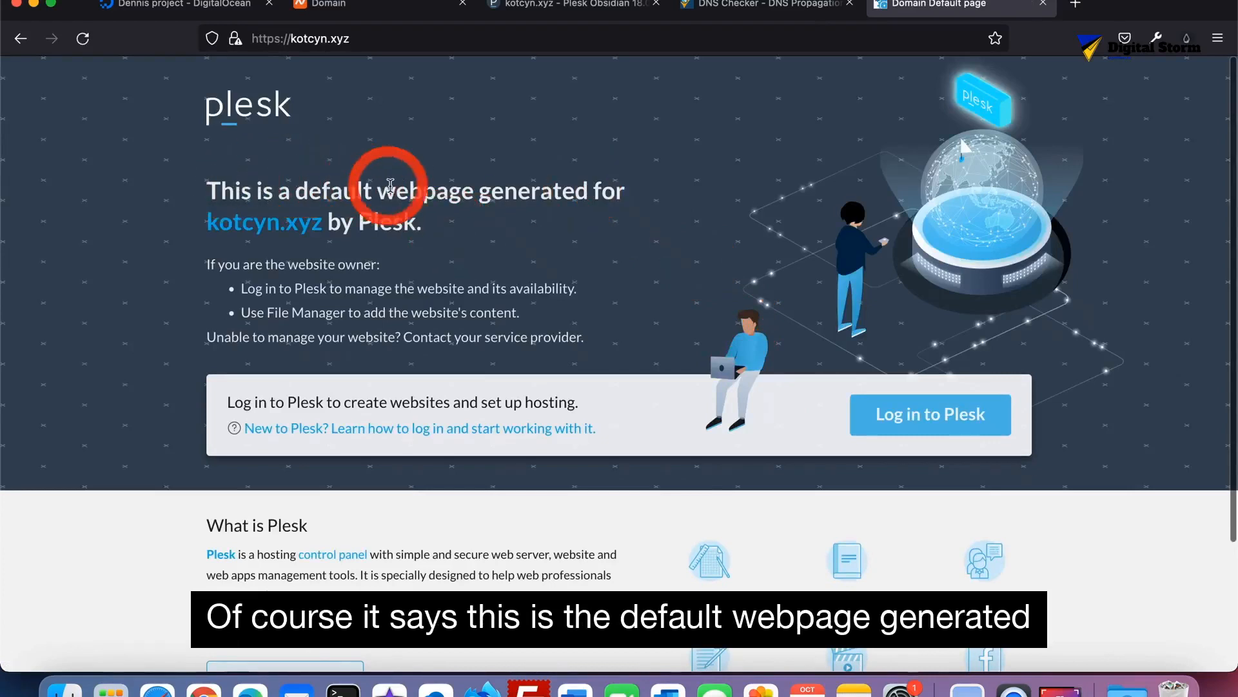